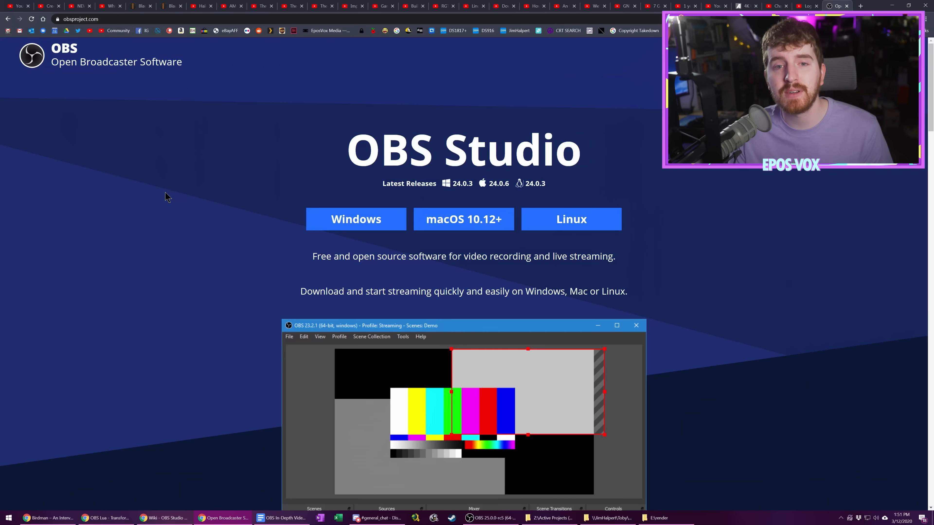
Step: Launch the Auto-Configuration Wizard, starting on Usage Information with streaming optimization chosen
scroll("down", 3)
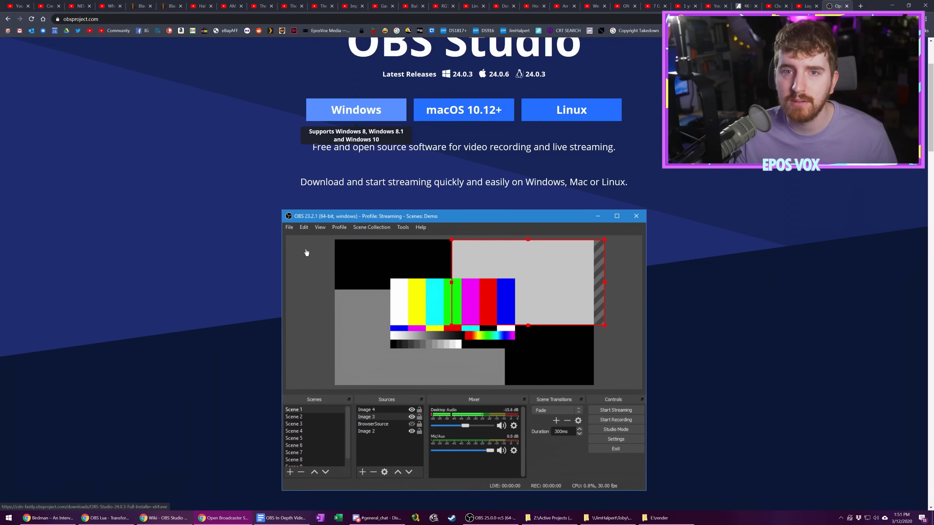
key("f11")
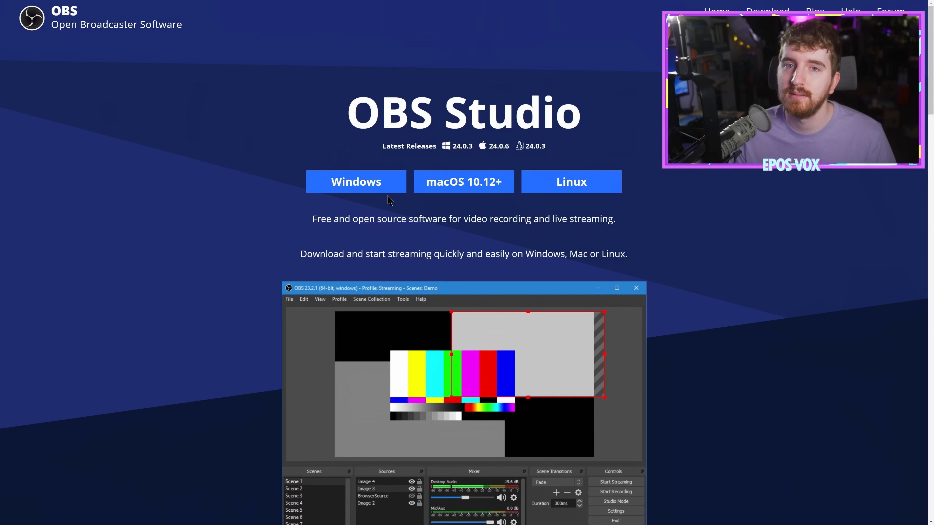
mouse_move(356, 181)
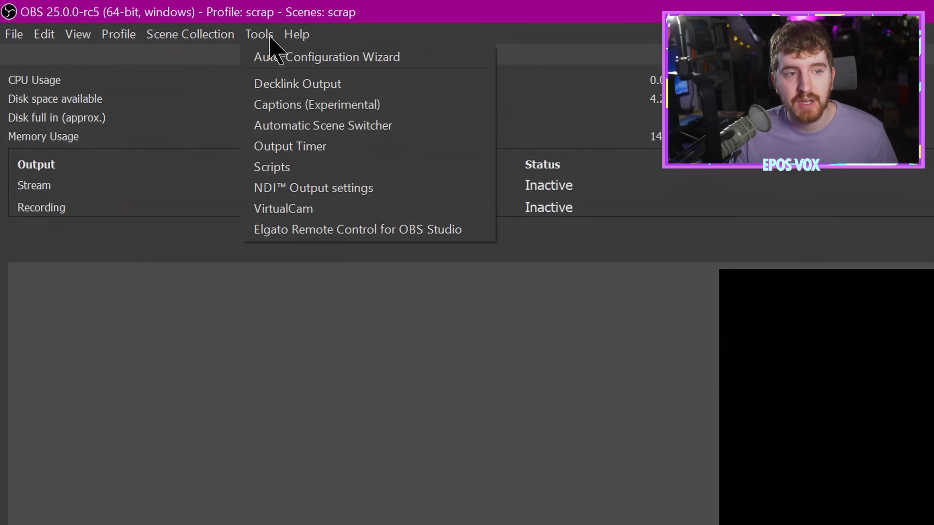
left_click(327, 57)
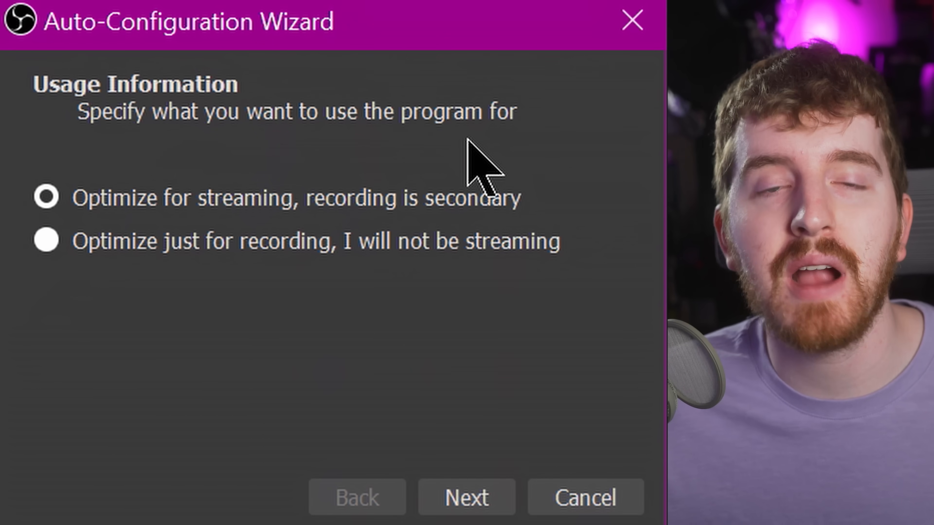
mouse_move(435, 185)
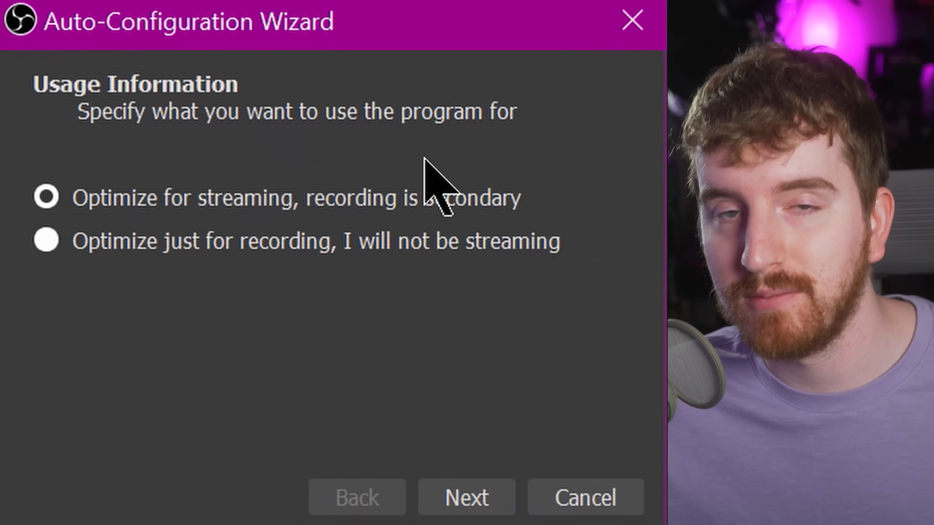
mouse_move(395, 190)
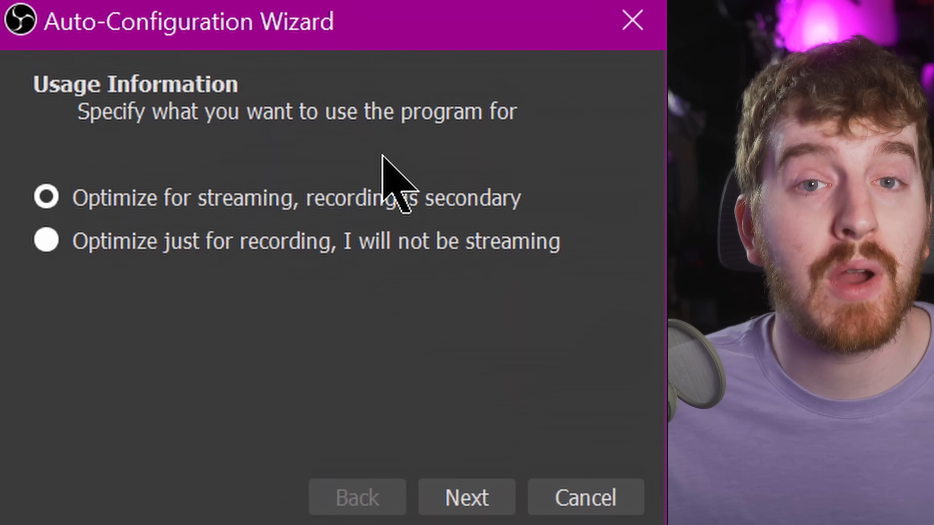
mouse_move(223, 107)
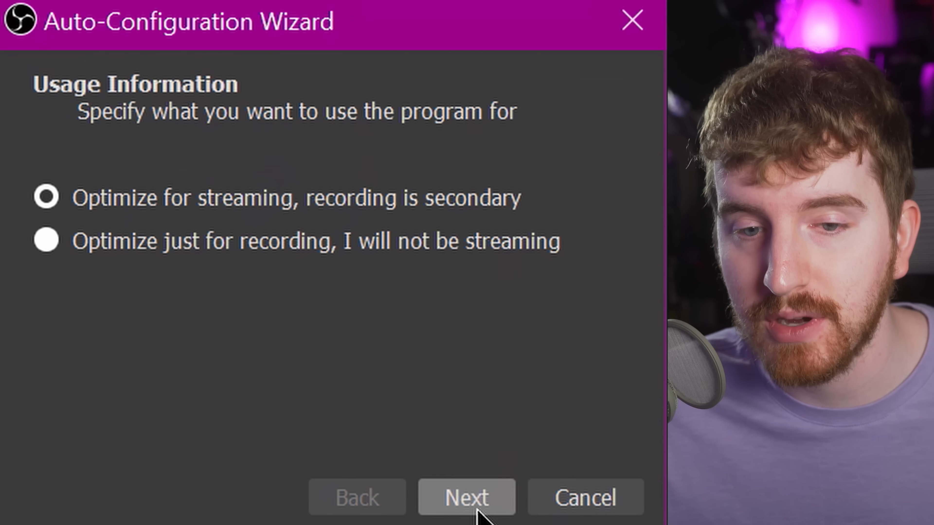
Step: Keep the 1920x1080 canvas and choose 'Either 60 or 30, but prefer 60 when possible' for FPS
left_click(466, 498)
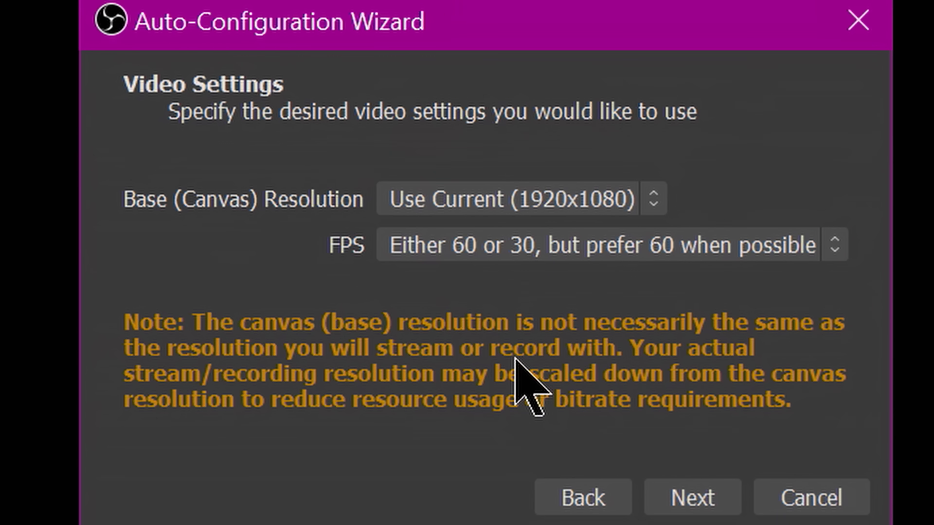
mouse_move(494, 250)
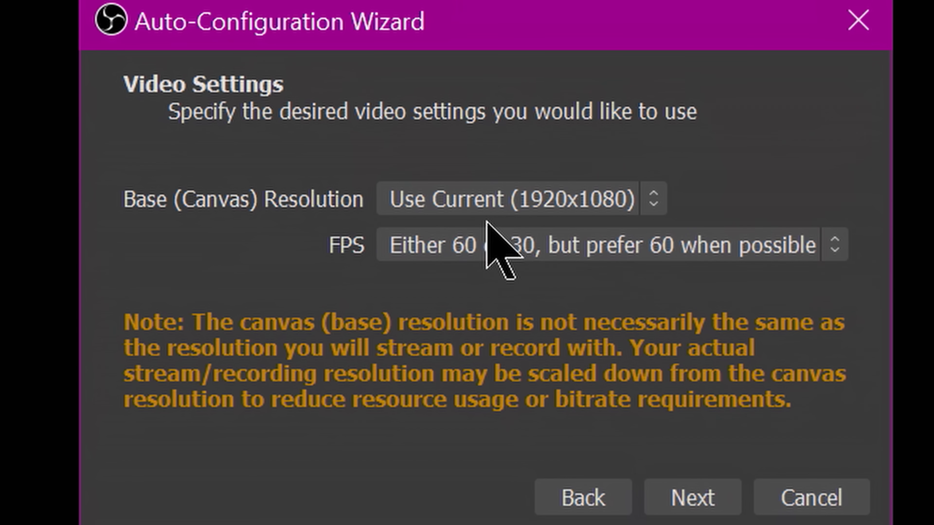
mouse_move(607, 244)
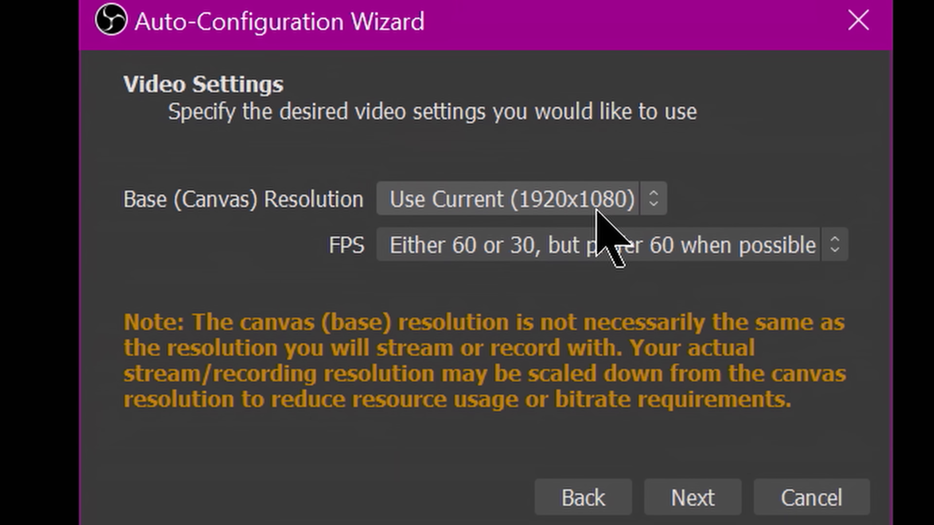
mouse_move(595, 286)
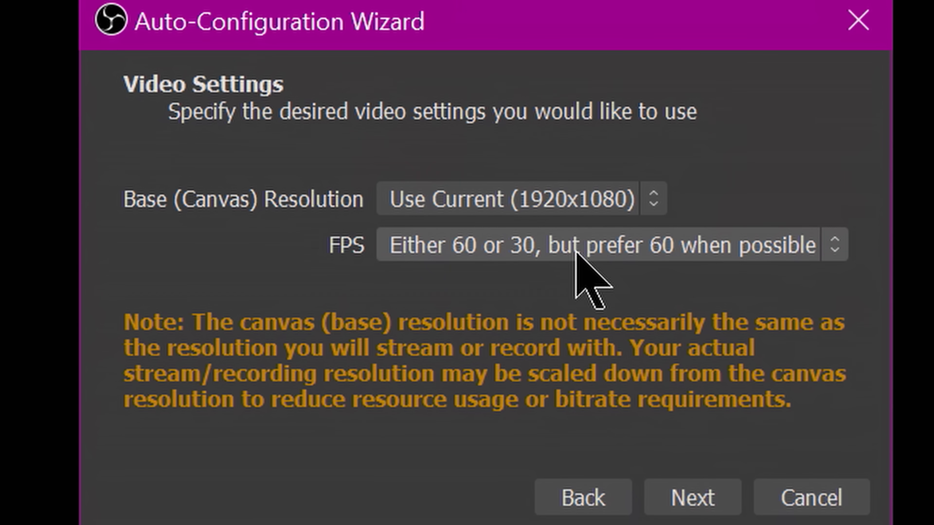
left_click(611, 244)
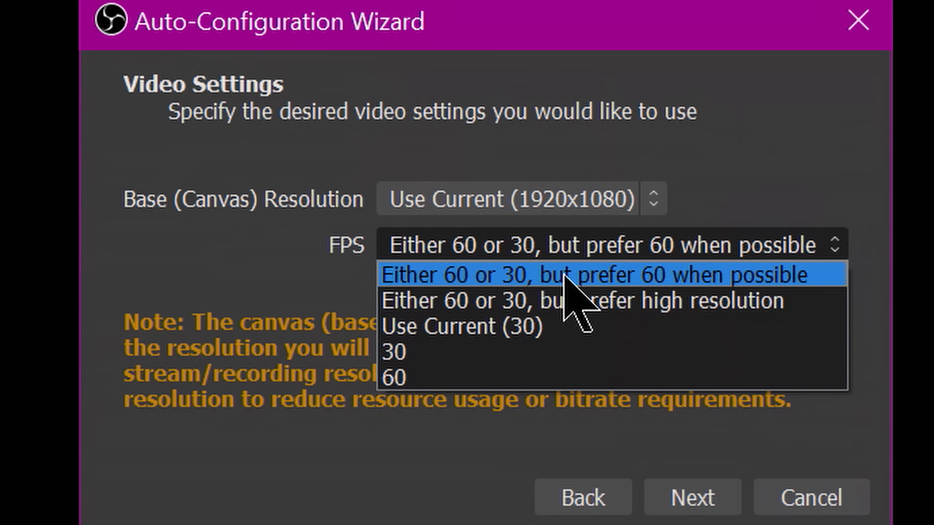
left_click(606, 274)
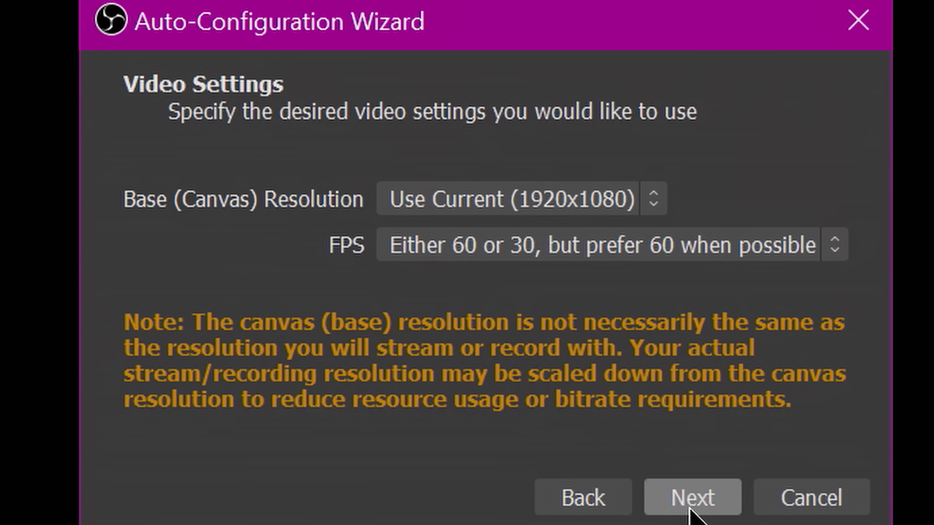
Step: Connect the Twitch account with hardware encoding and bandwidth test enabled, then run the test
left_click(691, 497)
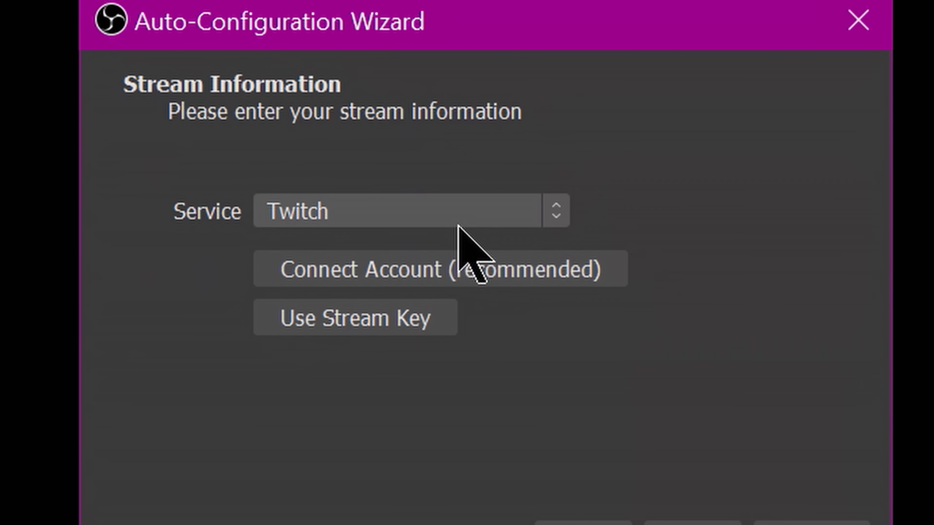
mouse_move(488, 334)
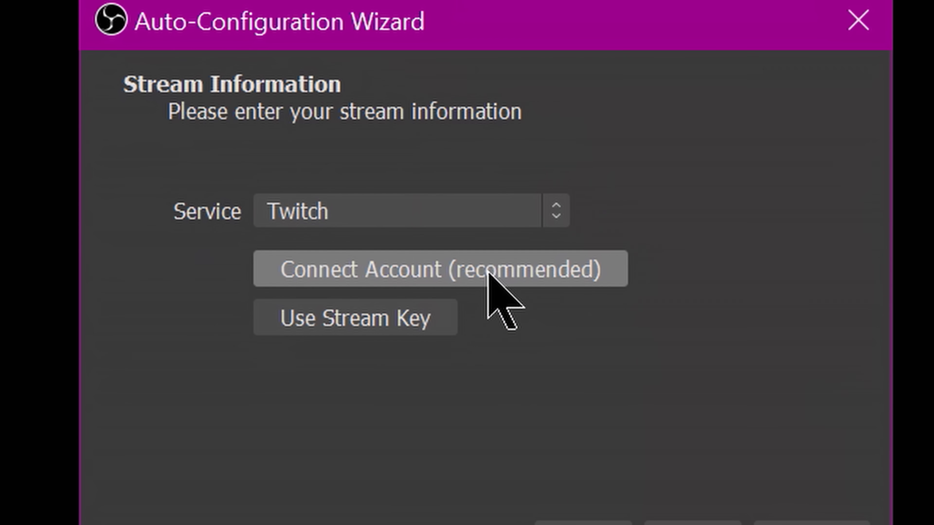
left_click(439, 267)
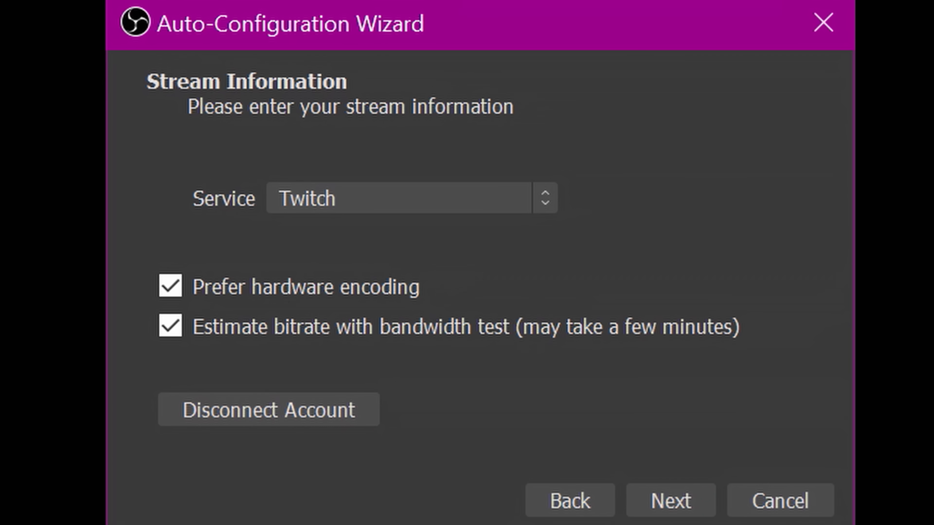
mouse_move(388, 337)
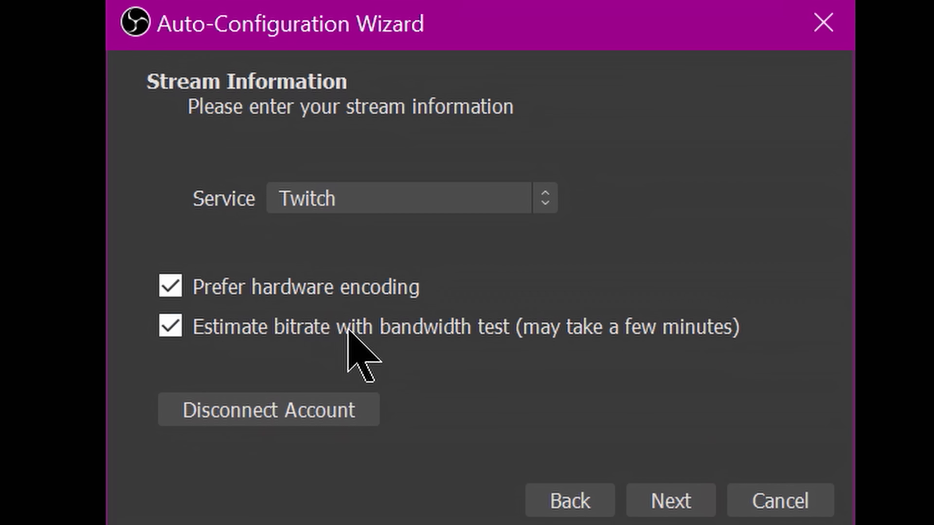
mouse_move(342, 372)
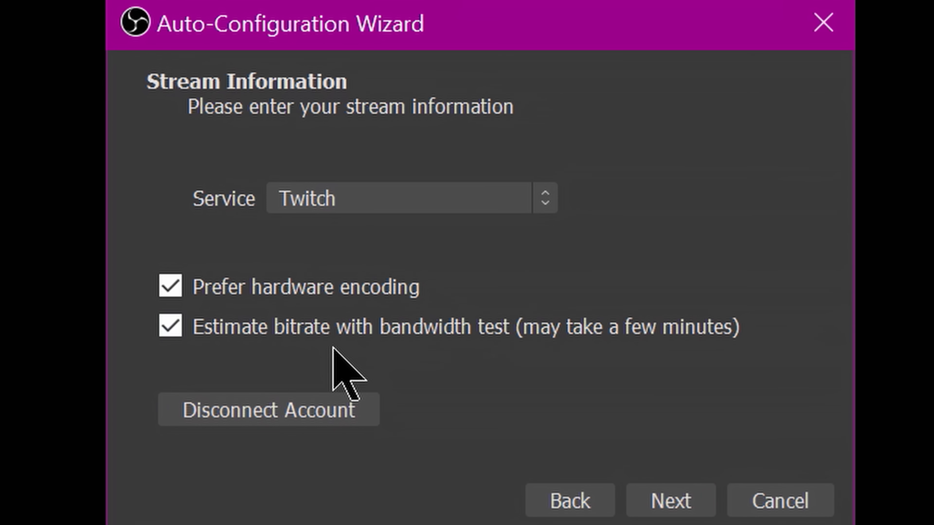
mouse_move(354, 382)
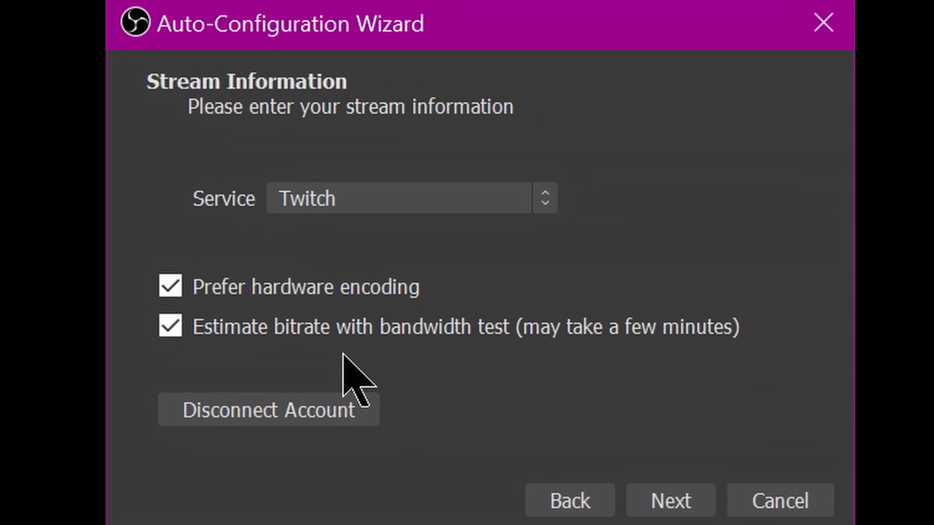
left_click(670, 500)
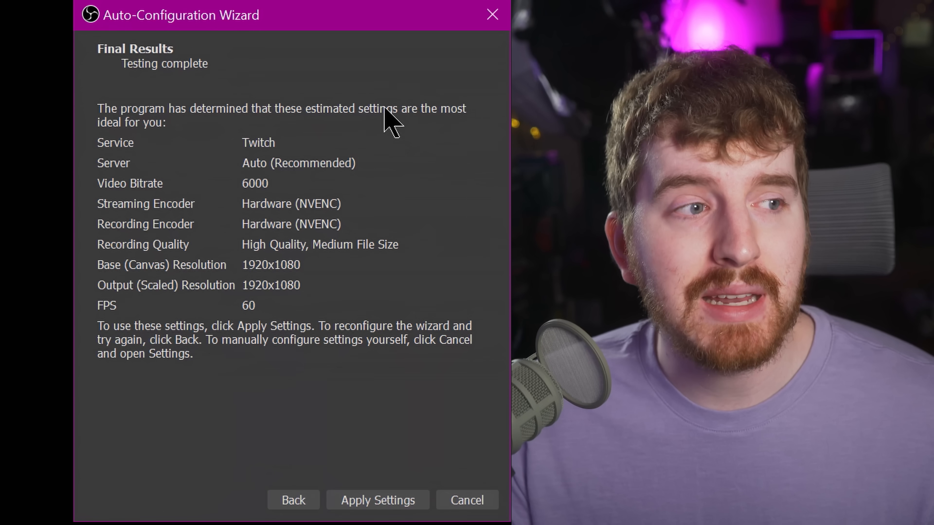
mouse_move(243, 226)
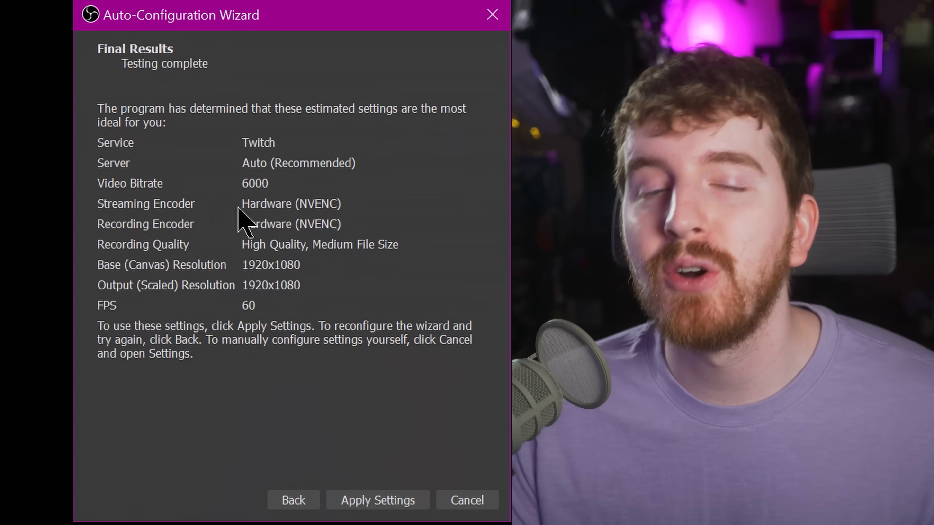
mouse_move(384, 242)
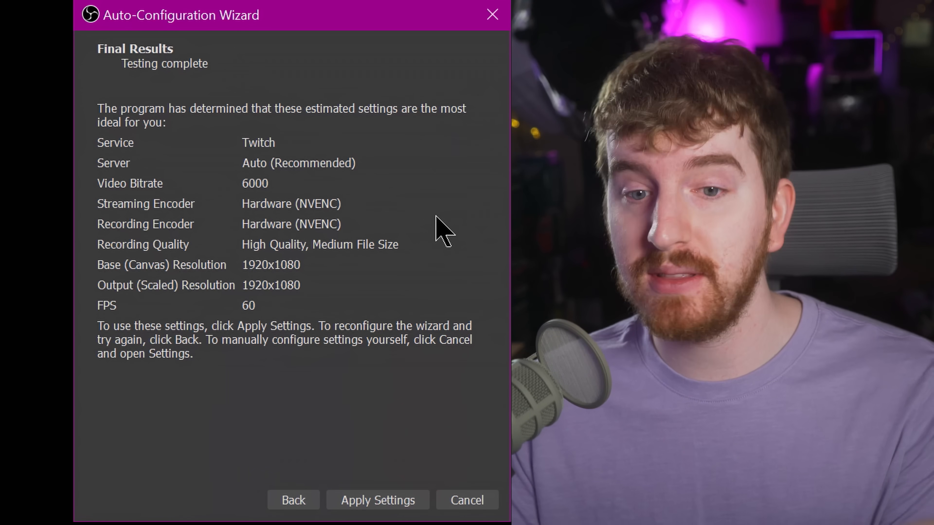
mouse_move(417, 241)
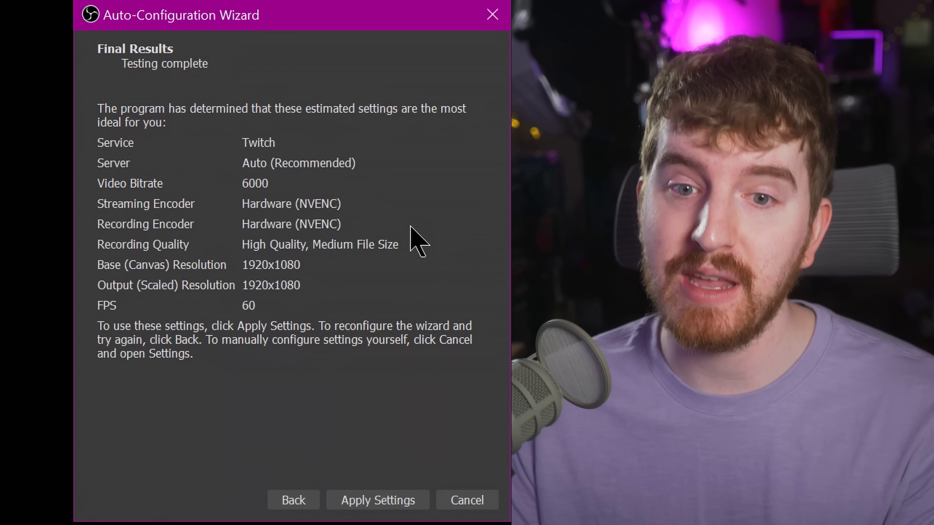
mouse_move(374, 259)
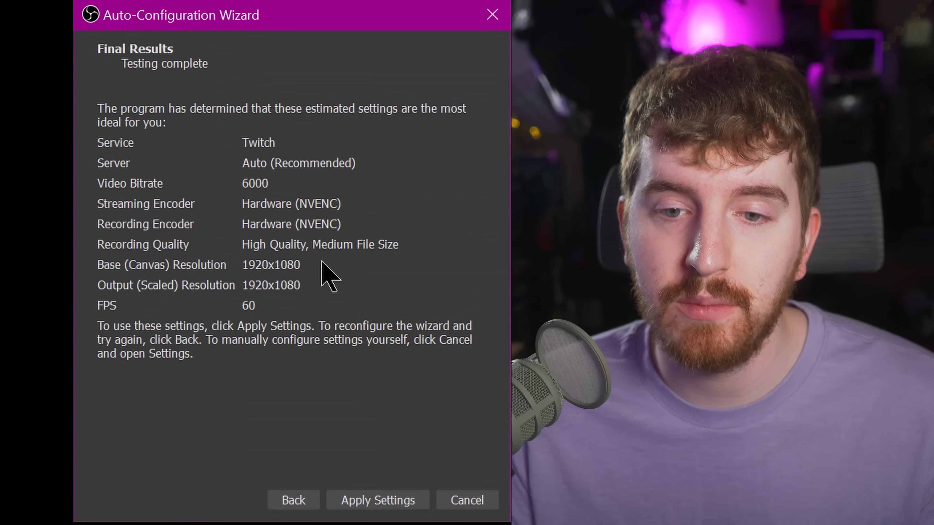
mouse_move(391, 247)
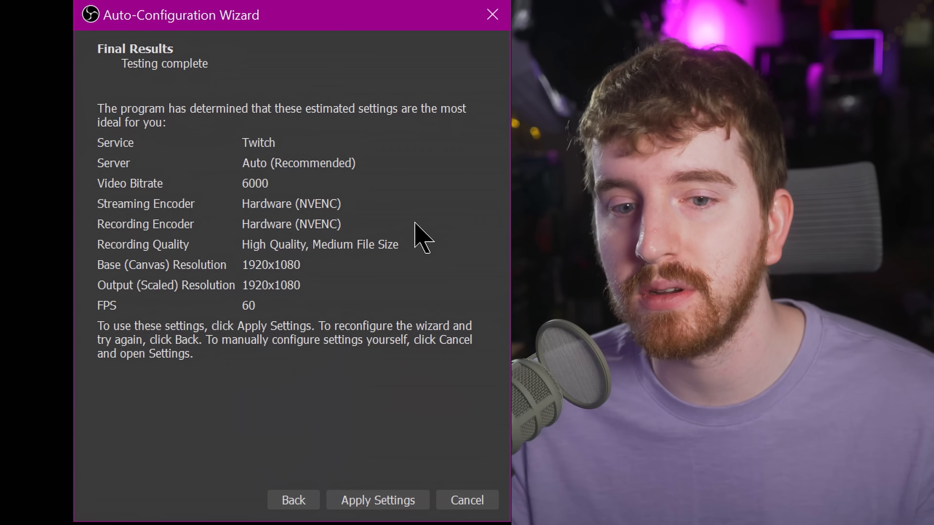
mouse_move(277, 343)
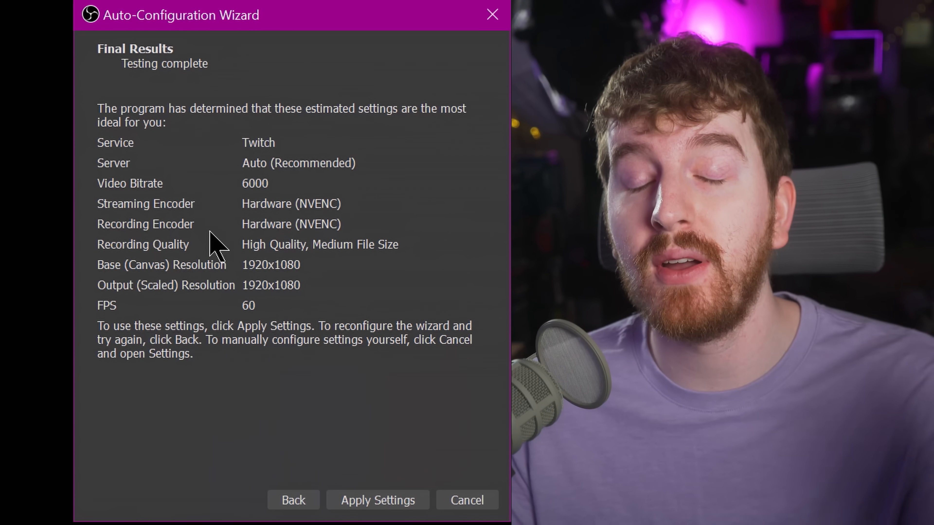
mouse_move(342, 476)
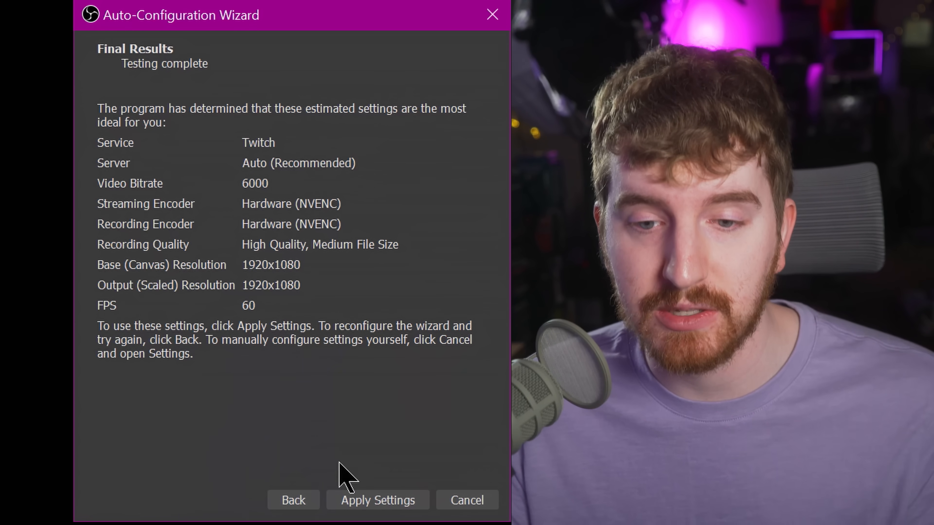
Step: Apply the wizard's recommended settings and bring the Scene Transitions panel forward beneath the preview
left_click(377, 500)
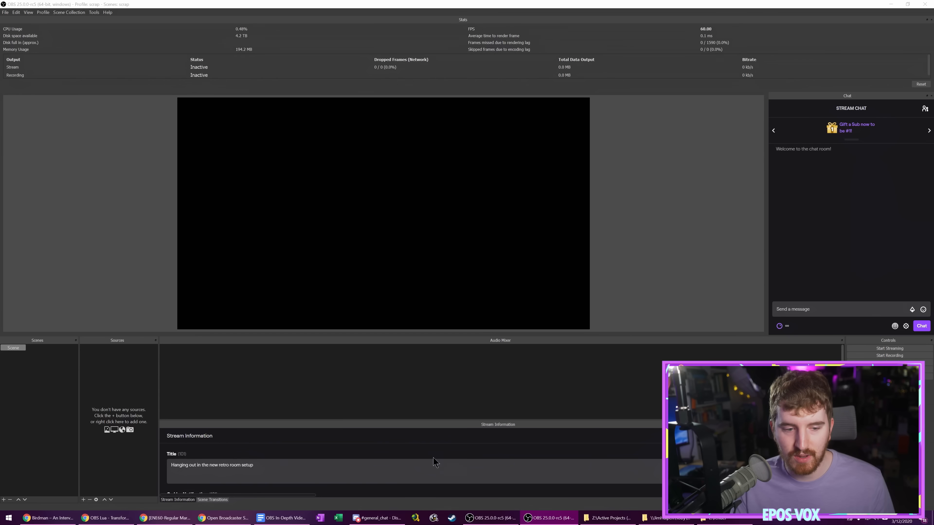
left_click_drag(411, 424, 411, 395)
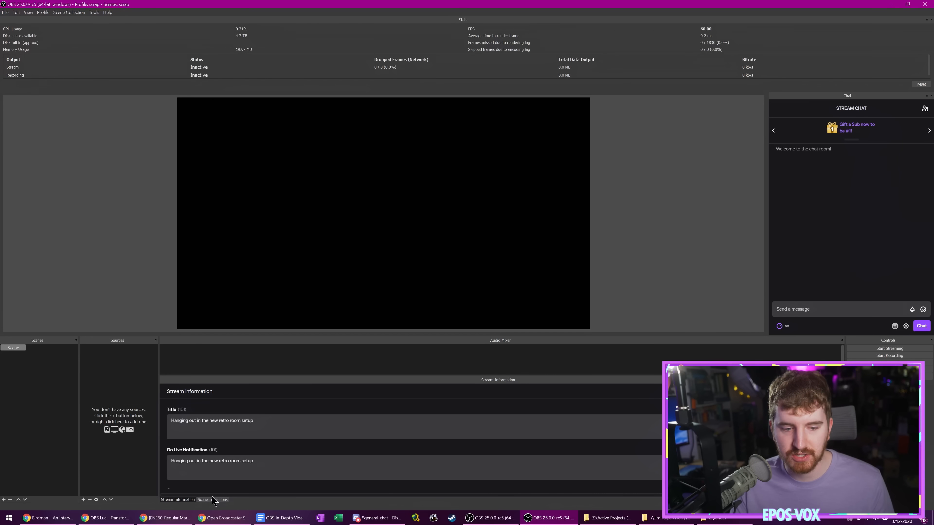
left_click(212, 499)
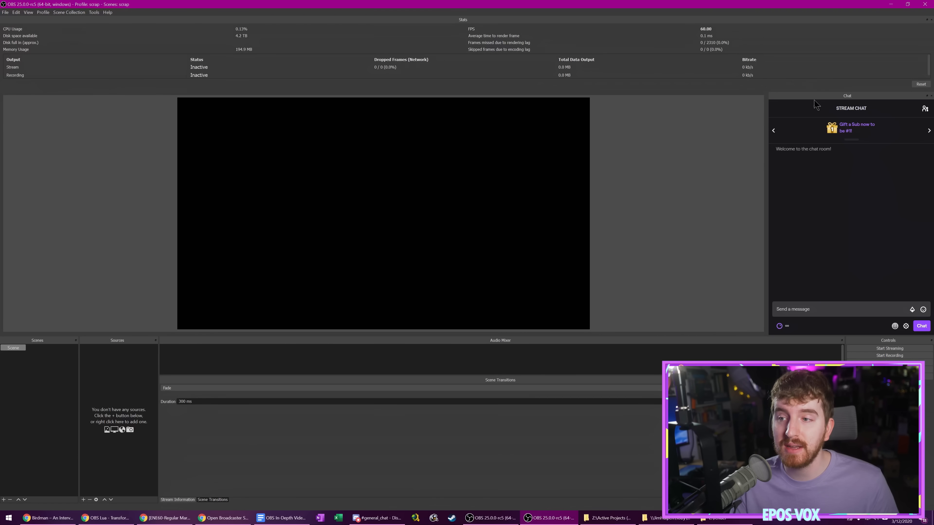
Step: Show the Stats dock from the View > Docks list
left_click(28, 12)
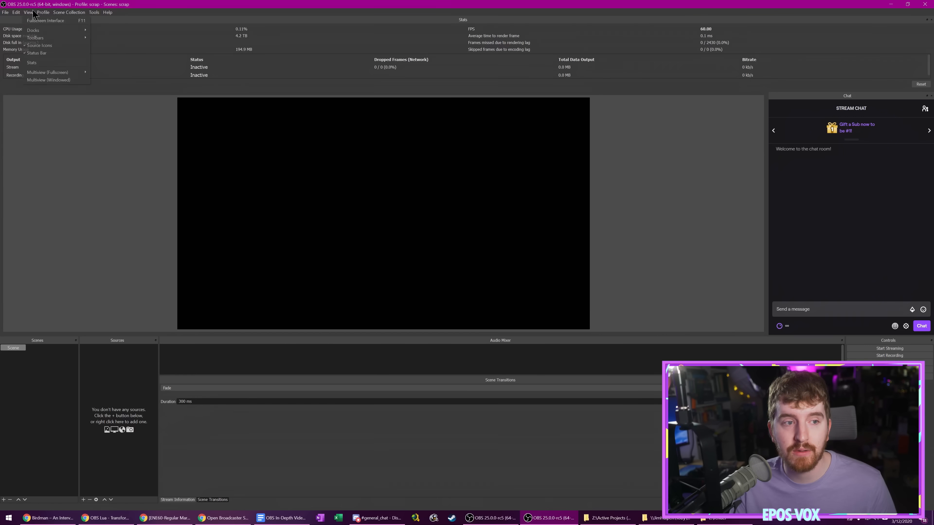
left_click(34, 30)
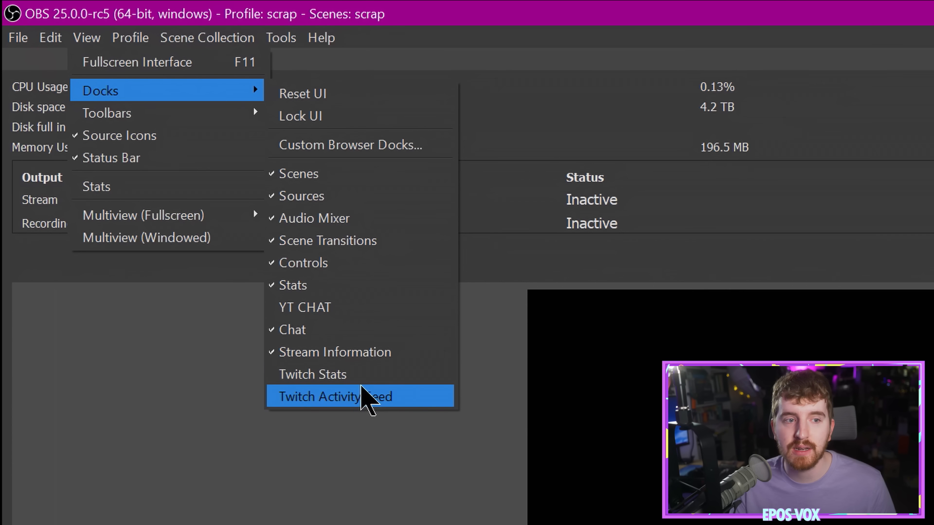
left_click(334, 396)
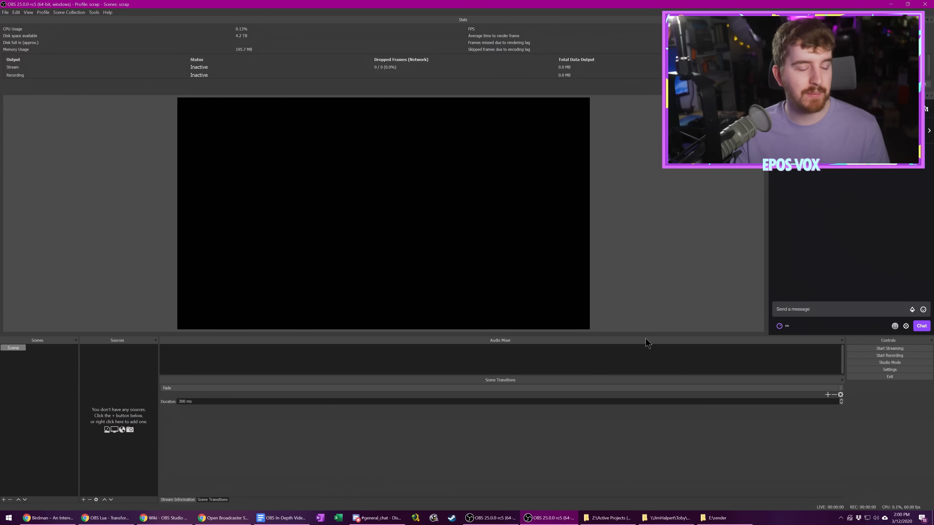
Step: Go to the Audio page of the OBS Settings window
left_click(889, 369)
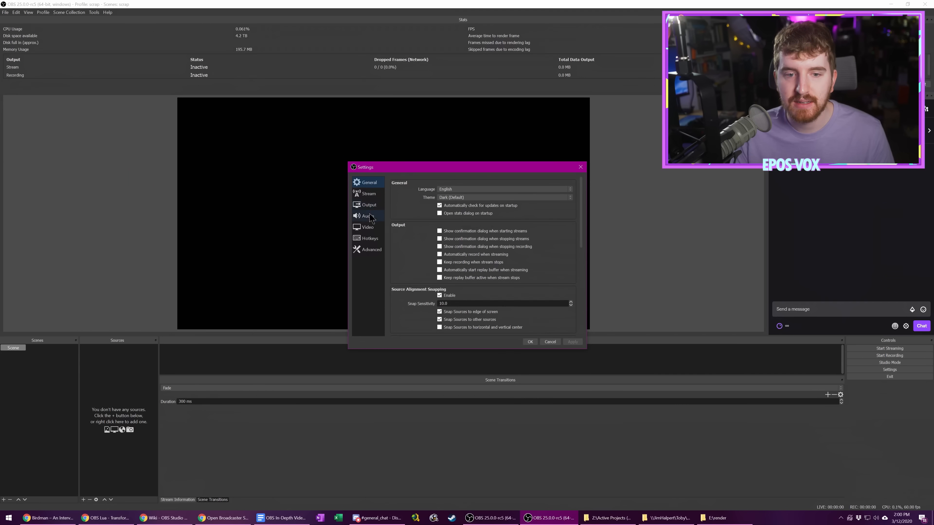
left_click(364, 216)
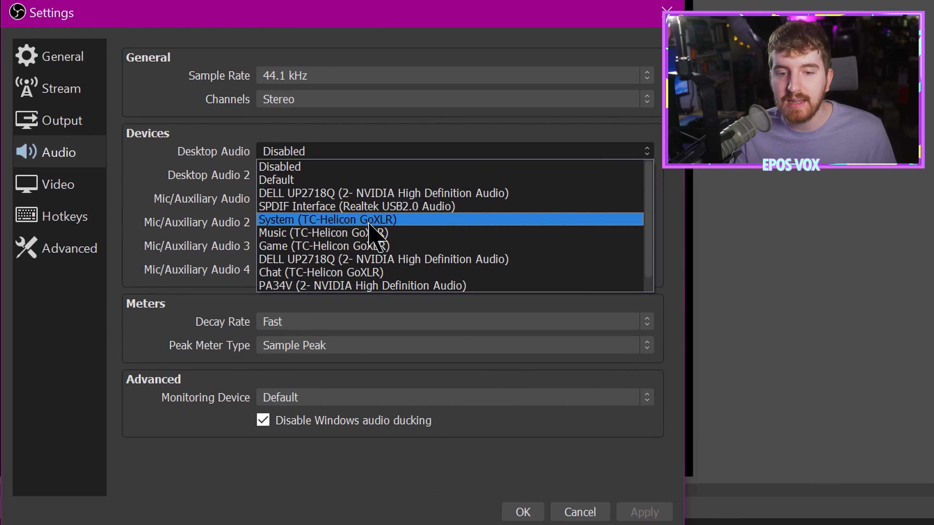
Step: Set Desktop Audio to System (TC-Helicon GoXLR) and check the Windows output device
left_click(327, 219)
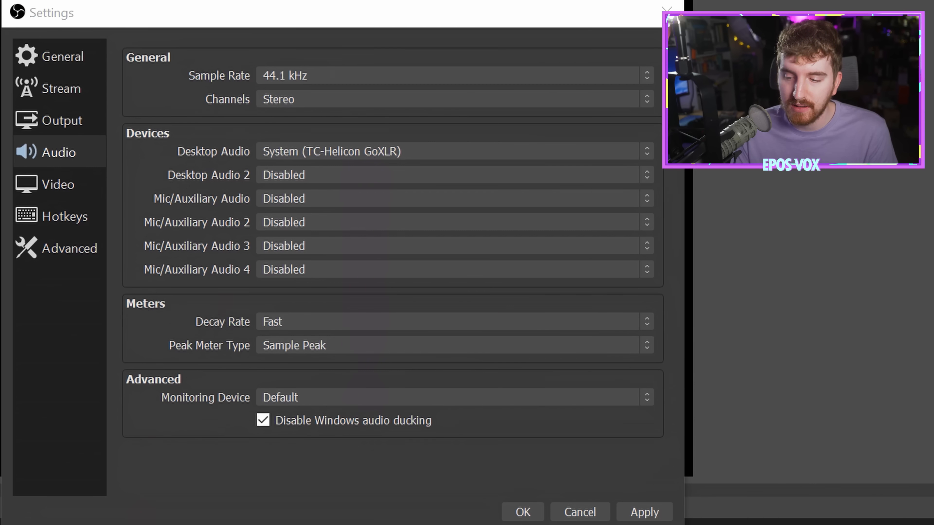
left_click(534, 475)
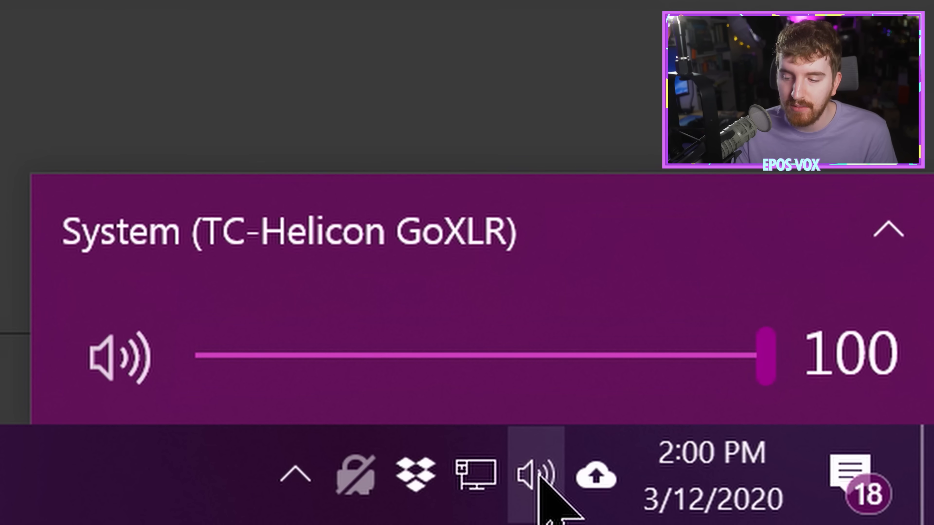
Step: Bring up Windows Sound settings and the classic Sound Control Panel playback list
left_click(534, 475)
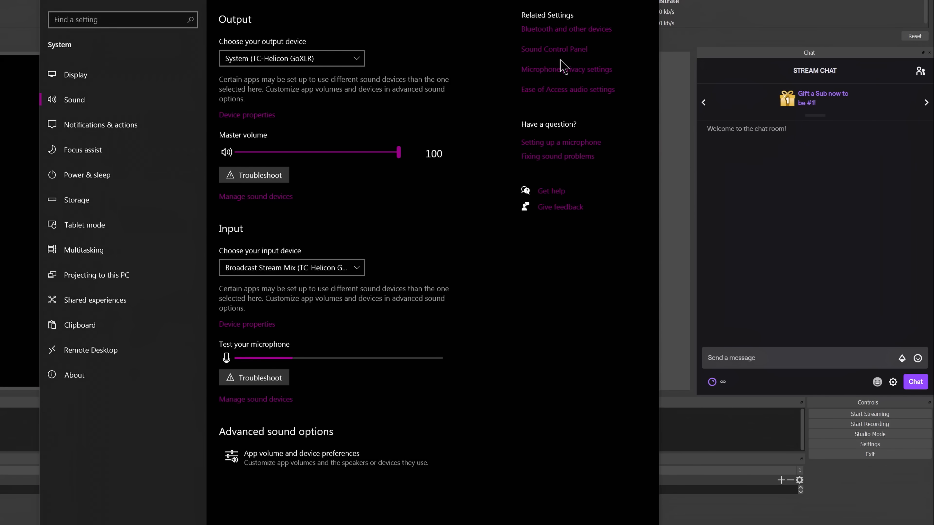
left_click(554, 49)
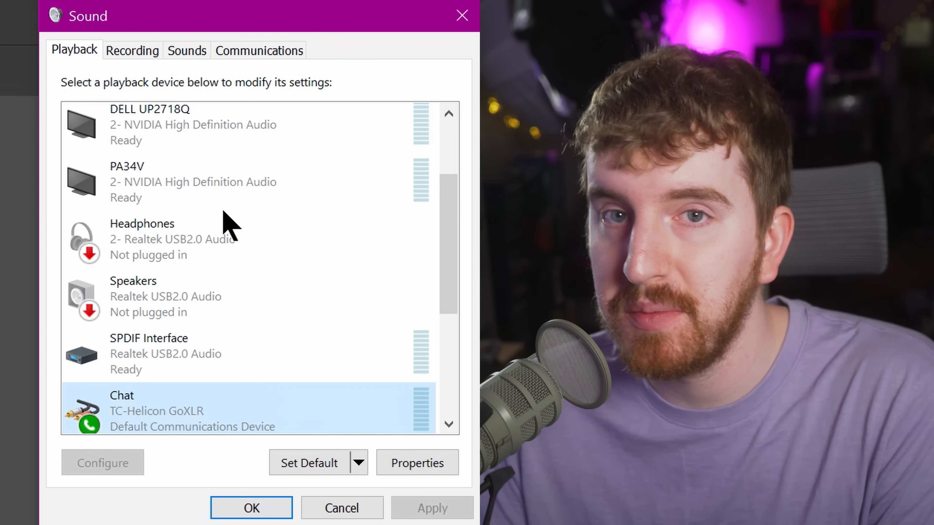
Step: Make Chat Mic the default communications recording device and close the Sound Control Panel
scroll("down", 3)
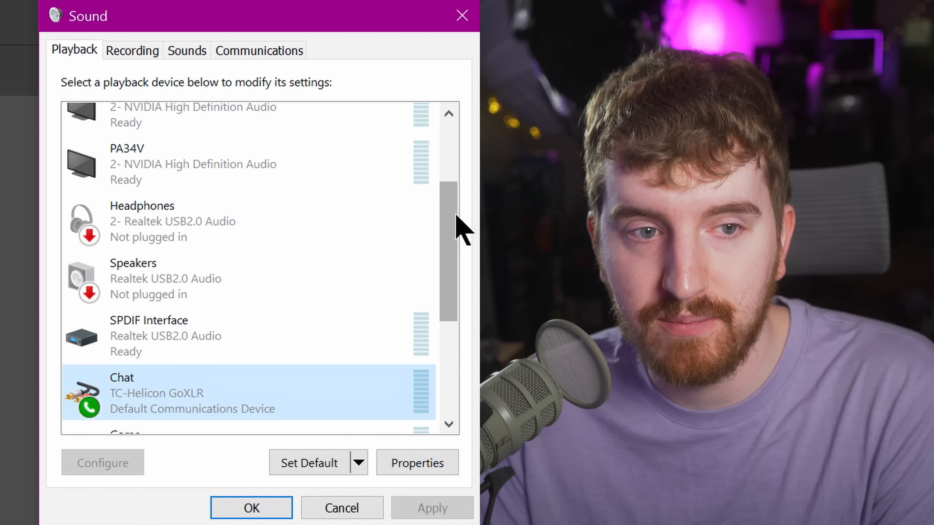
scroll("down", 3)
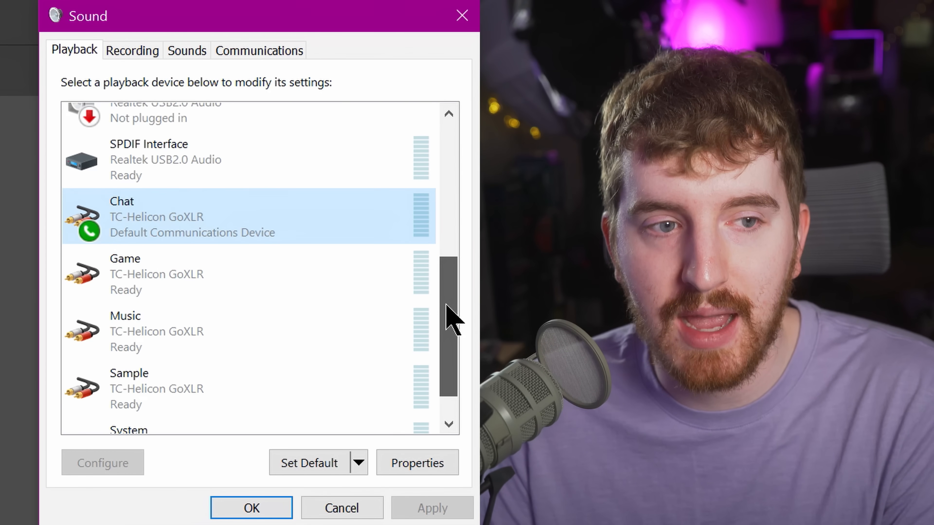
left_click(131, 51)
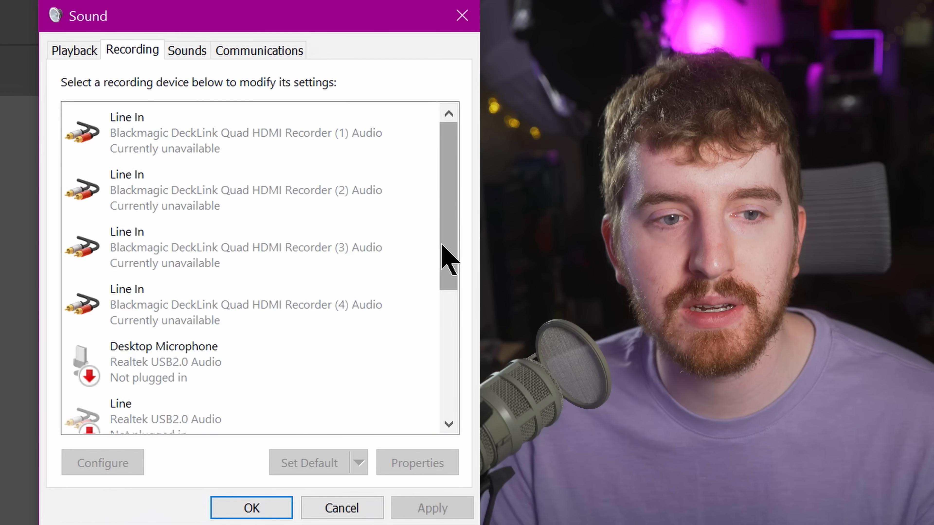
scroll("down", 3)
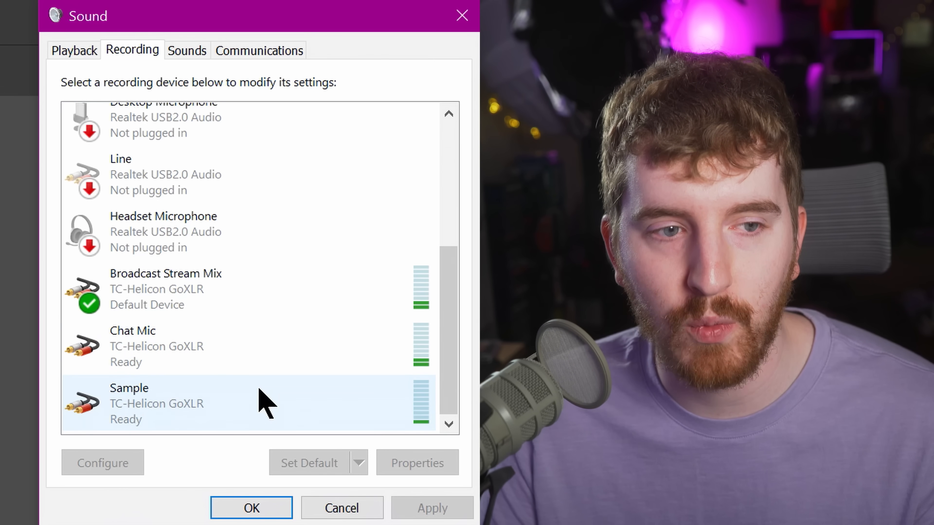
left_click(179, 345)
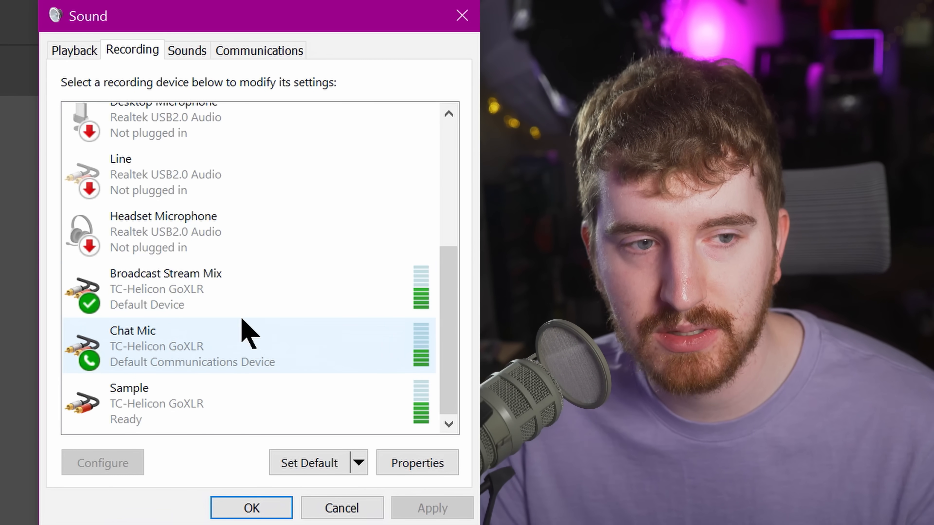
mouse_move(324, 360)
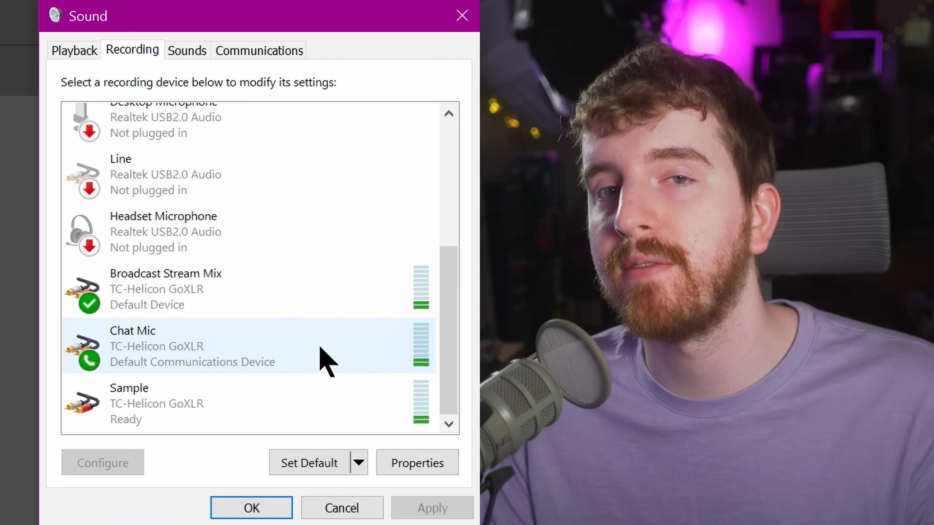
left_click(167, 289)
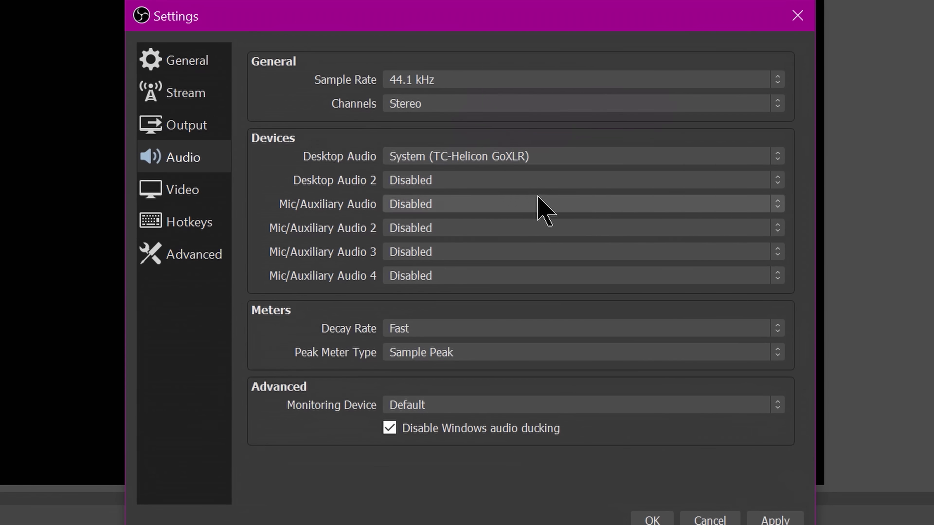
Step: Set Mic/Auxiliary to Broadcast Stream Mix, Desktop Audio to System (TC-Helicon GoXLR), keeping 44.1 kHz sample rate
left_click(580, 156)
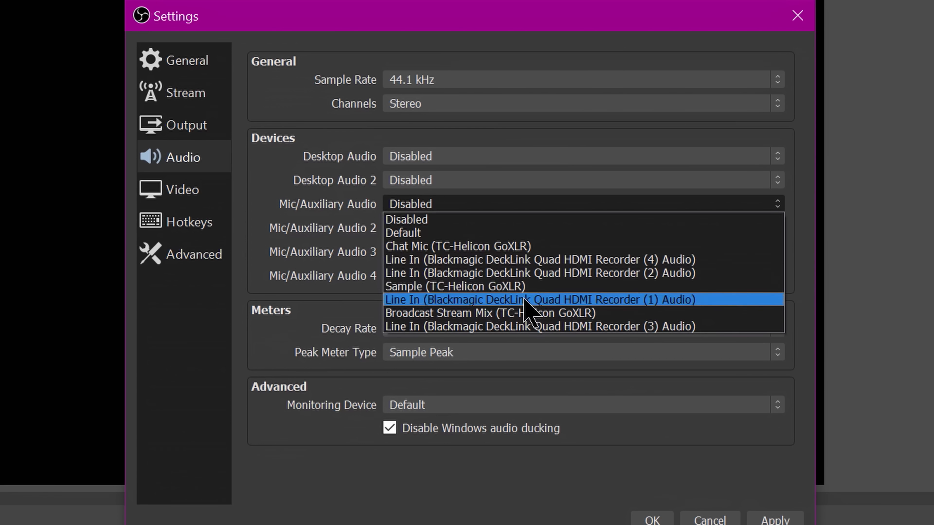
left_click(494, 314)
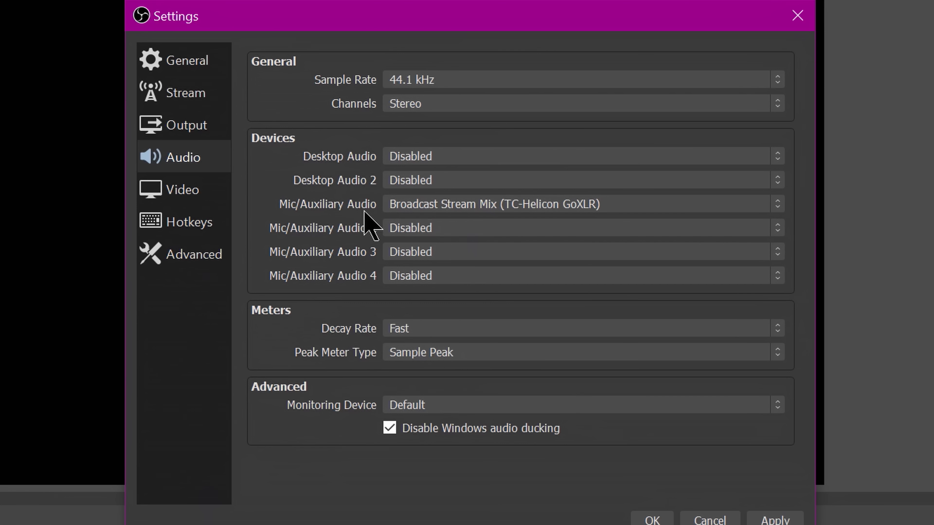
mouse_move(367, 211)
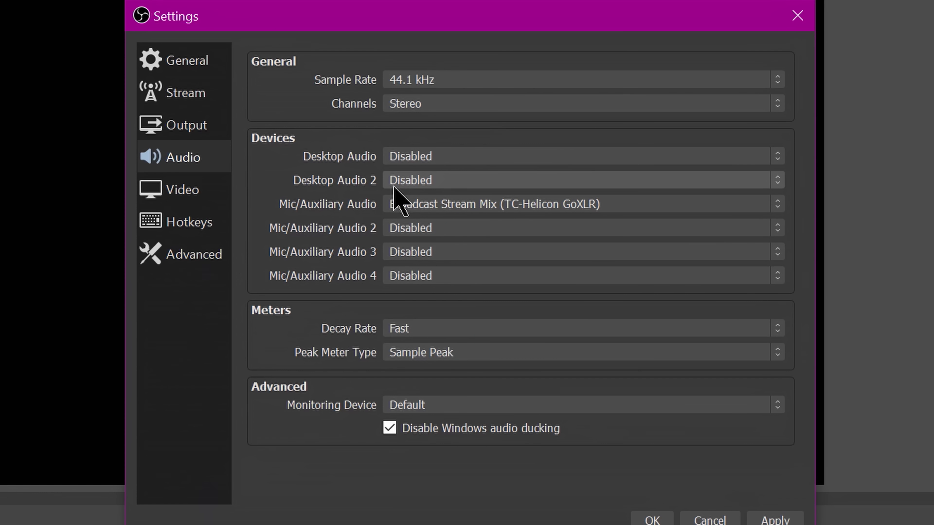
left_click(583, 203)
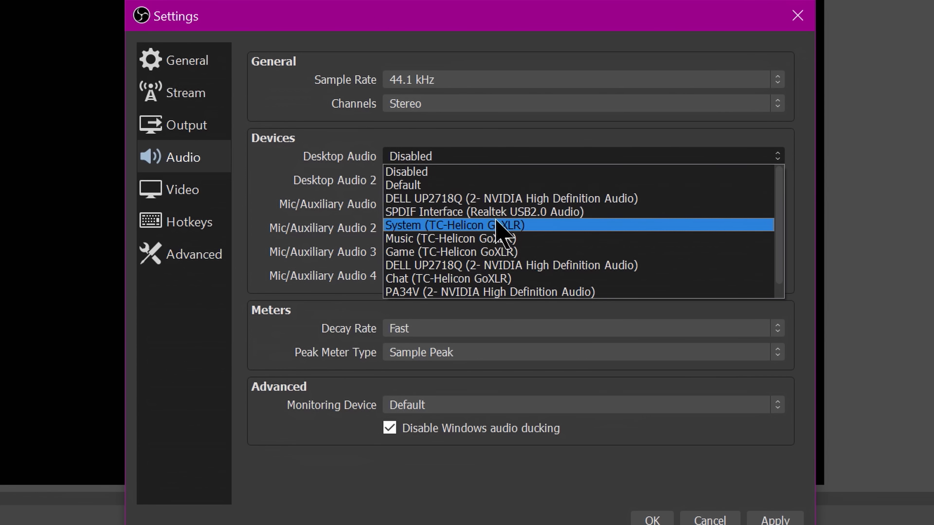
left_click(453, 226)
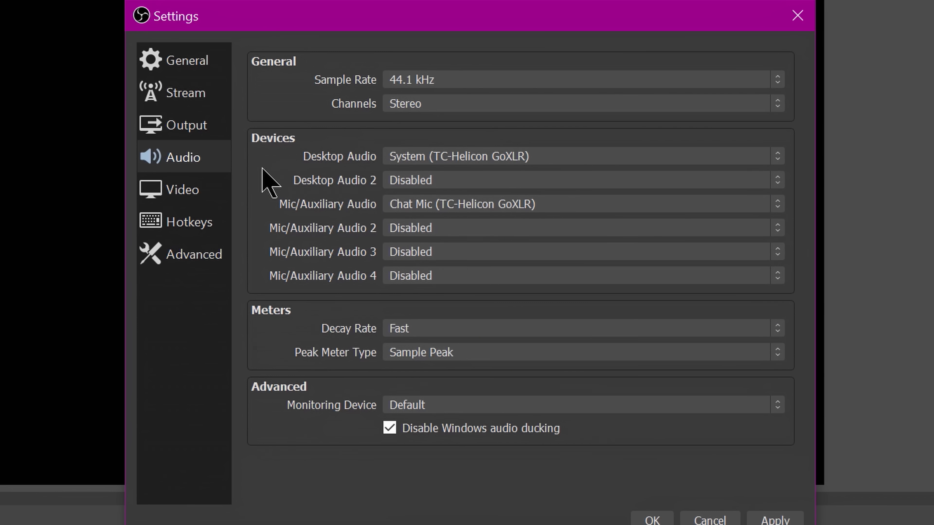
left_click(581, 79)
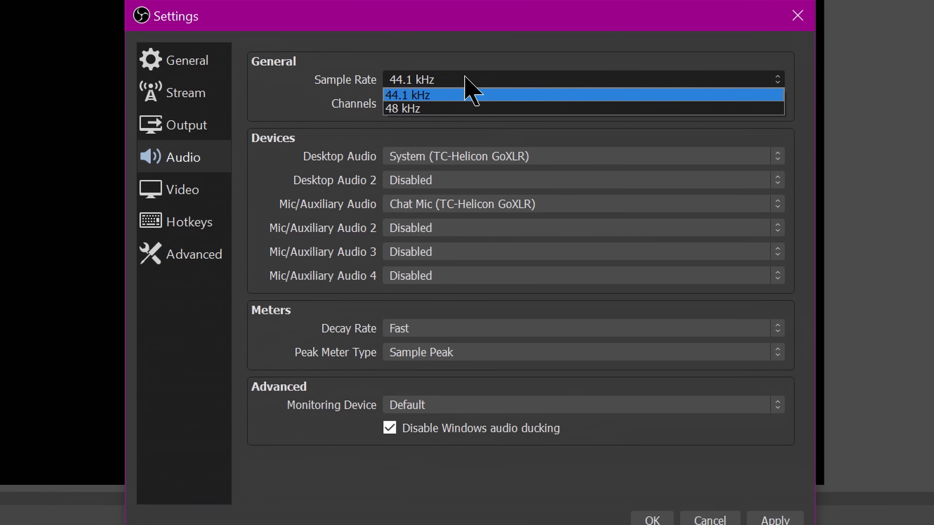
mouse_move(592, 435)
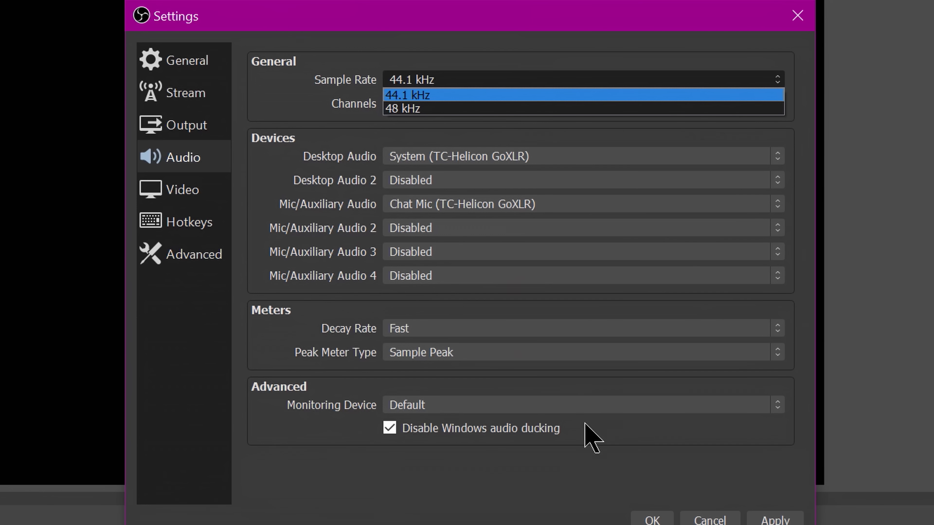
mouse_move(417, 108)
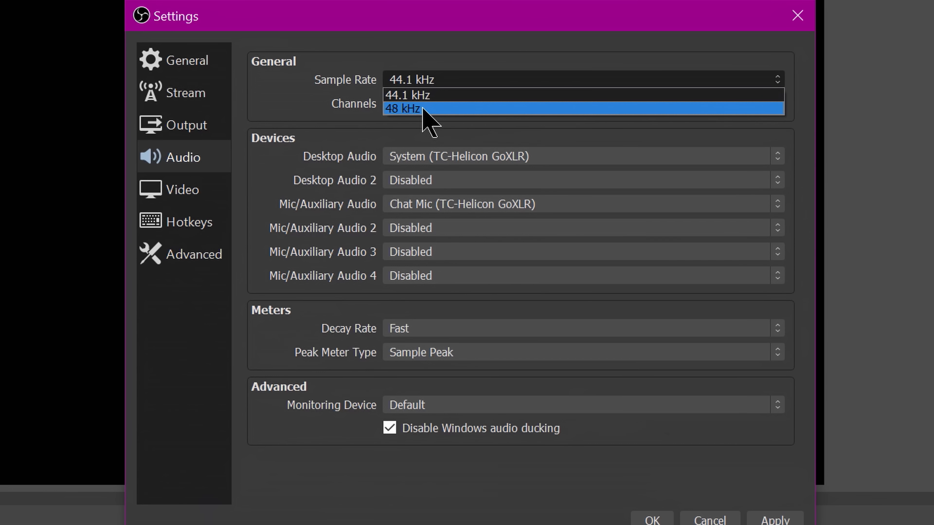
left_click(403, 108)
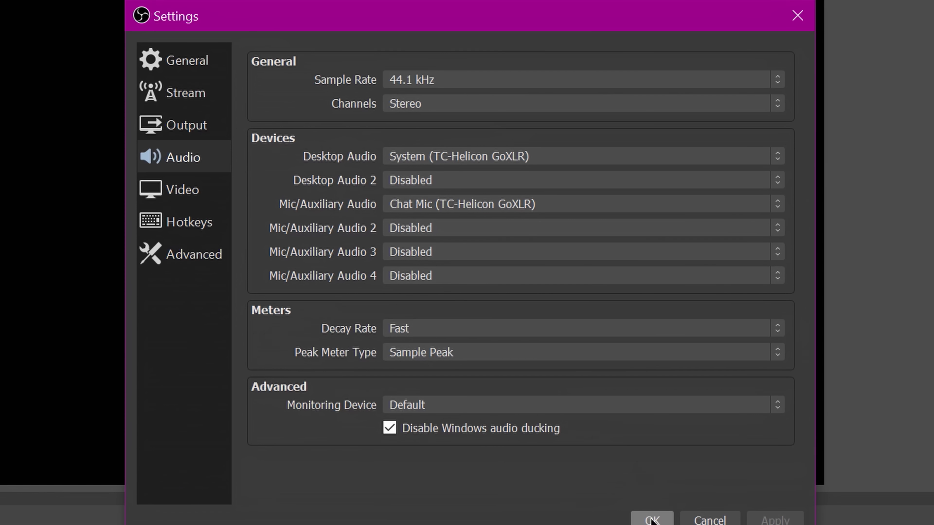
mouse_move(201, 289)
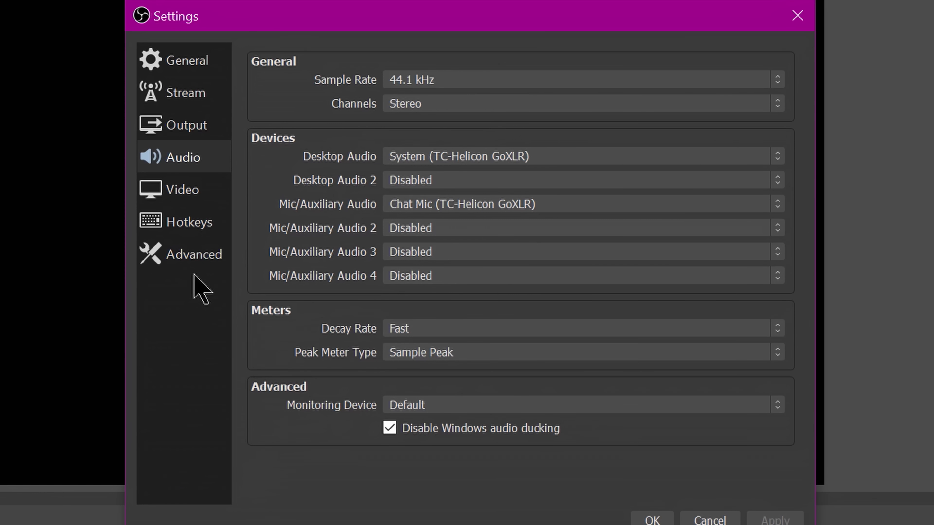
Step: Set Advanced Color Space to 709 with Process Priority High, then apply and close Settings
left_click(197, 254)
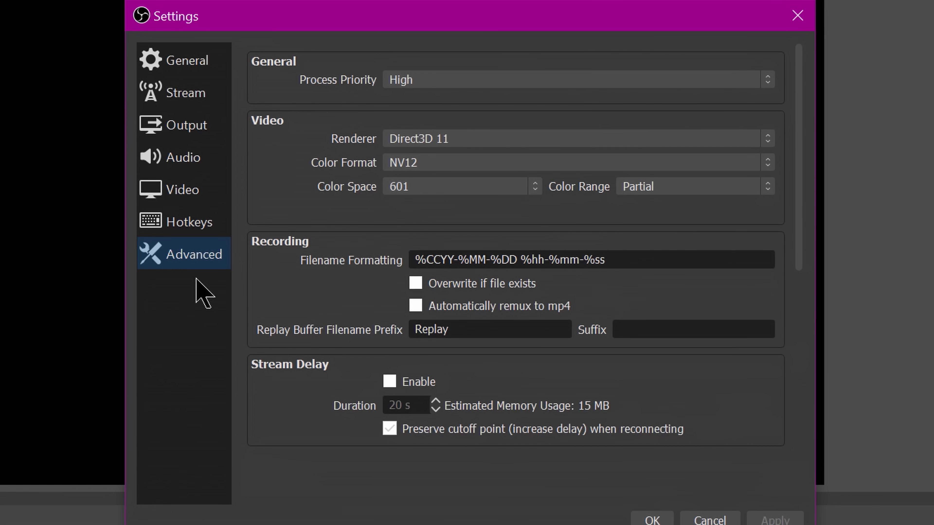
left_click(456, 186)
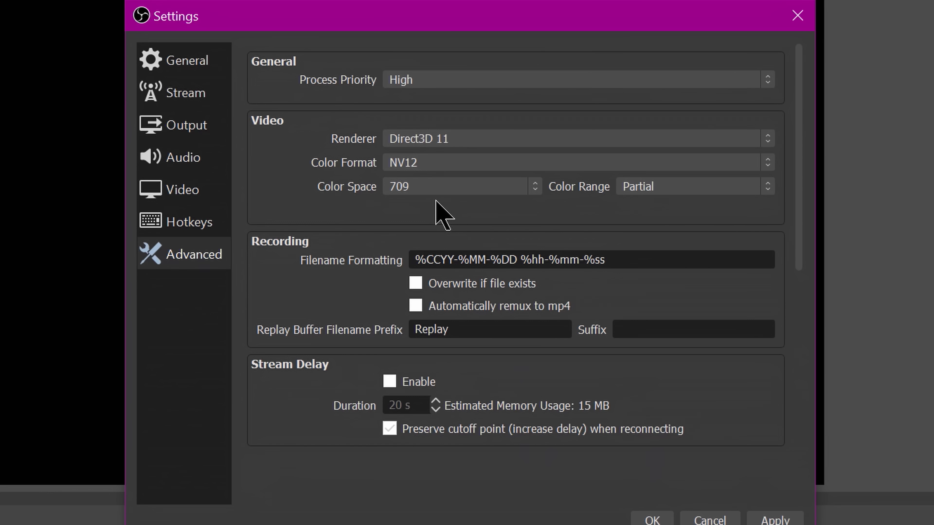
left_click(575, 79)
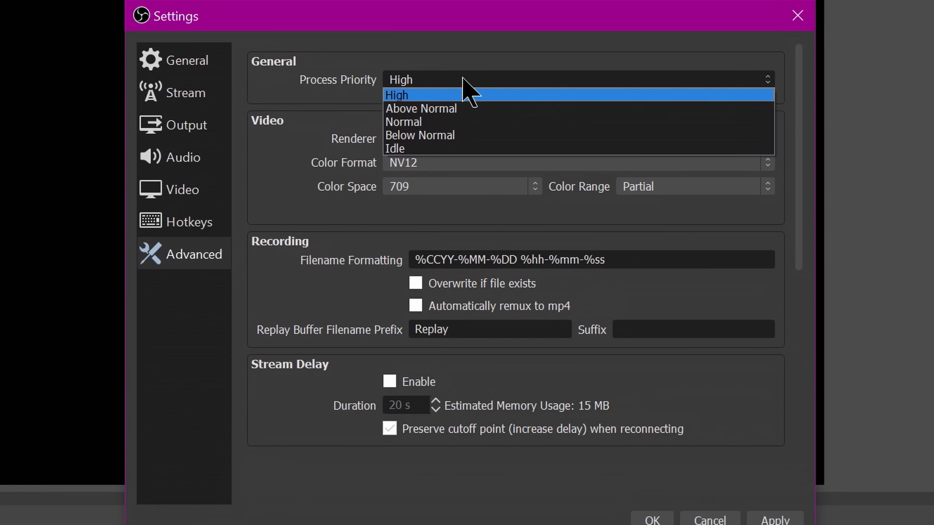
left_click(399, 95)
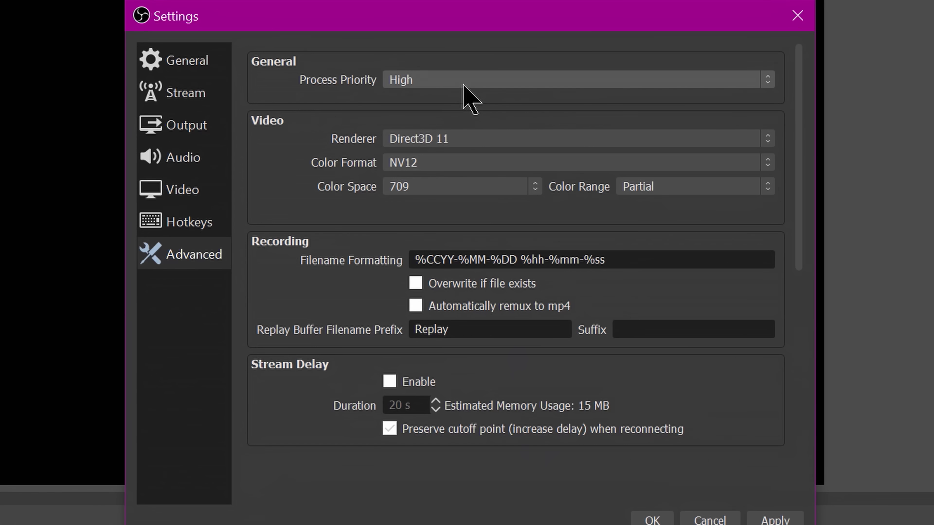
left_click(456, 186)
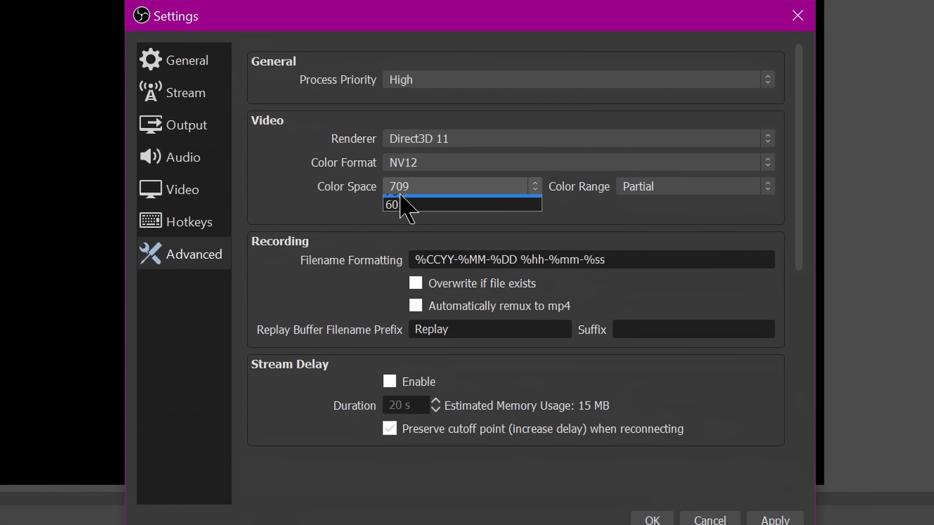
left_click(459, 186)
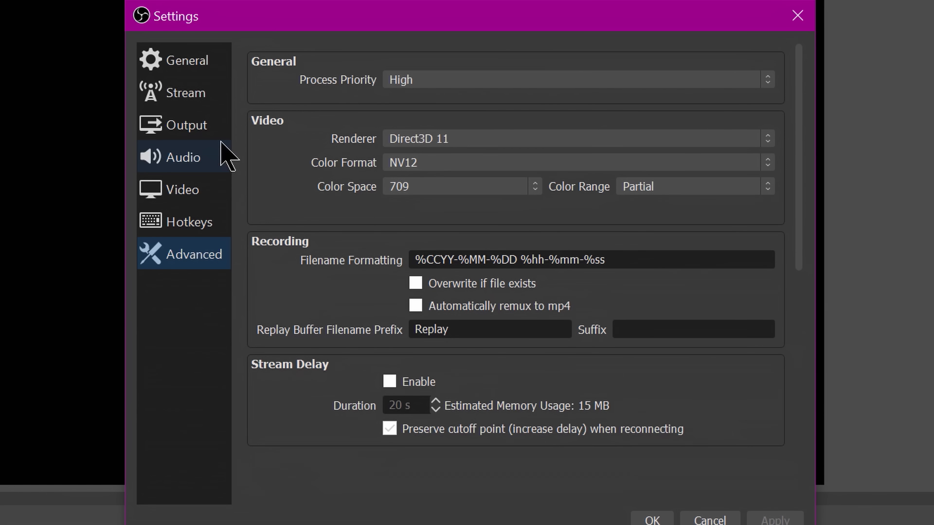
left_click(186, 124)
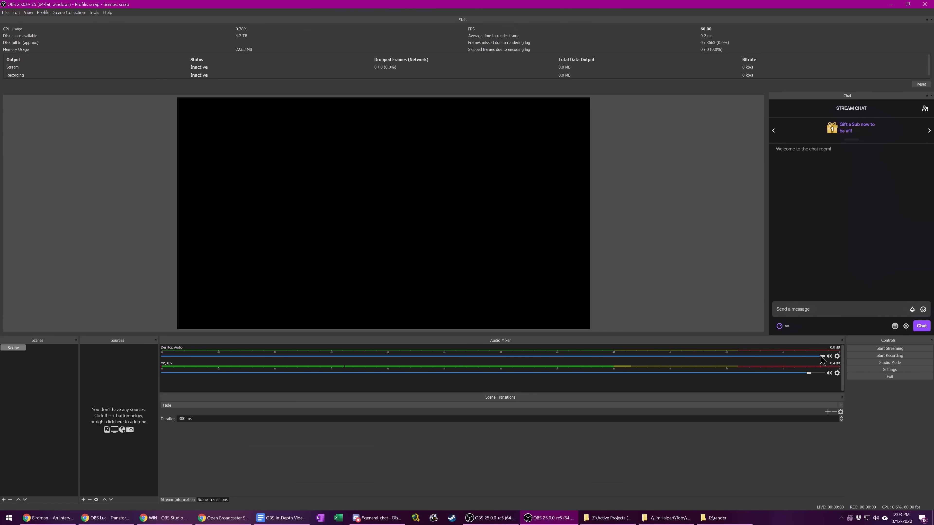
Step: Drag the Desktop Audio mixer slider down to roughly -20 dB
left_click_drag(809, 356, 472, 356)
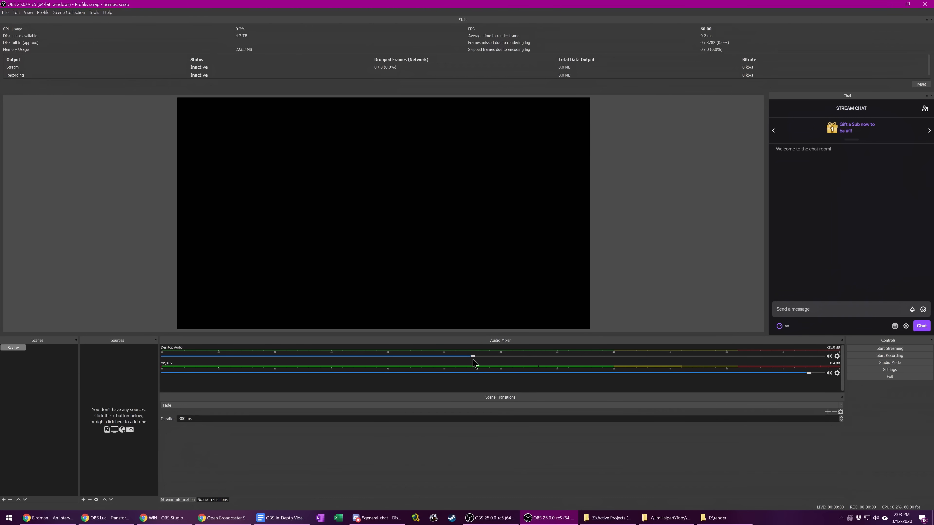
left_click_drag(472, 356, 463, 355)
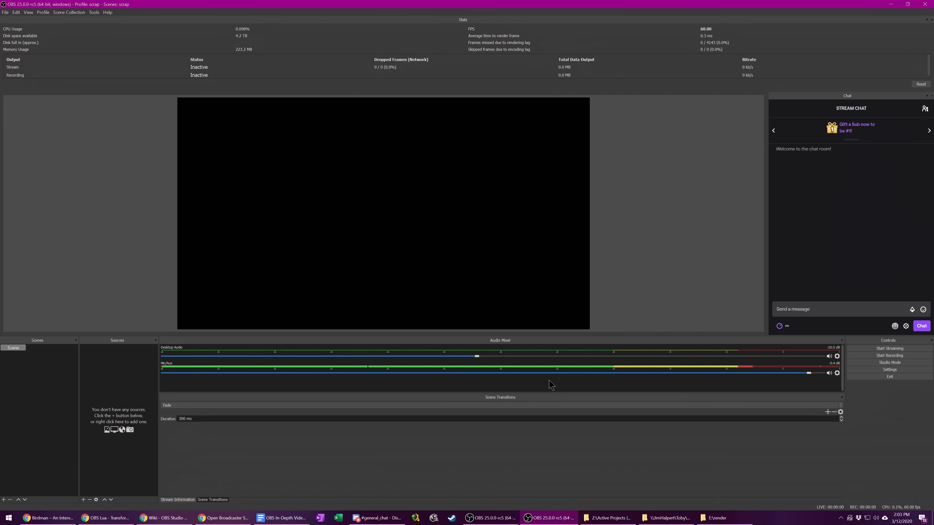
mouse_move(532, 361)
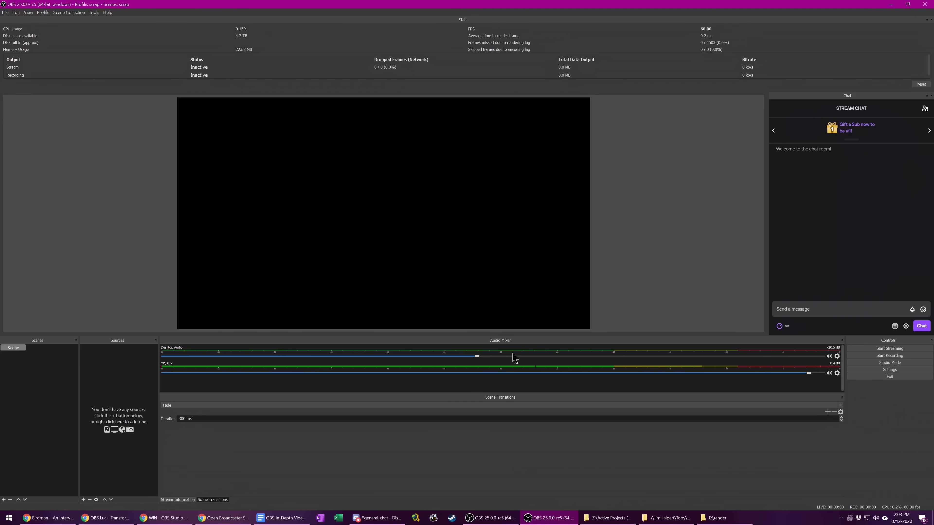
mouse_move(641, 366)
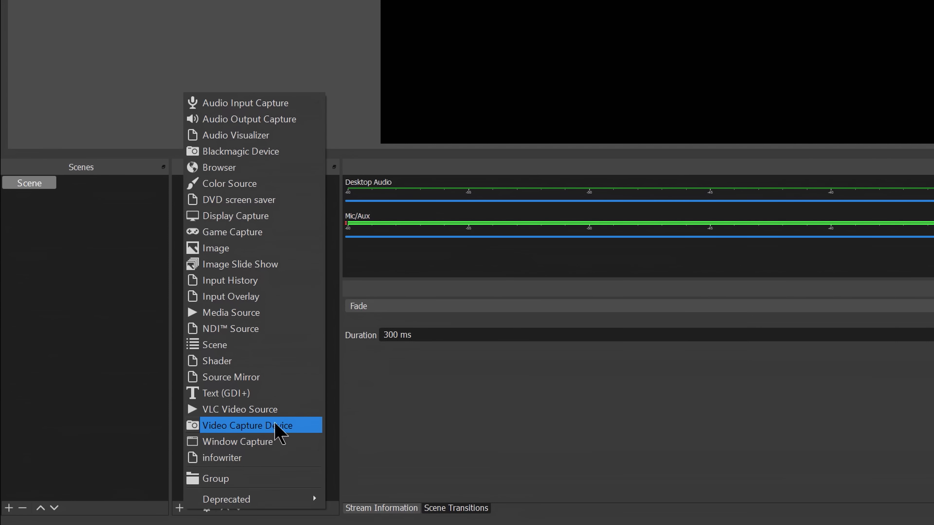
mouse_move(277, 432)
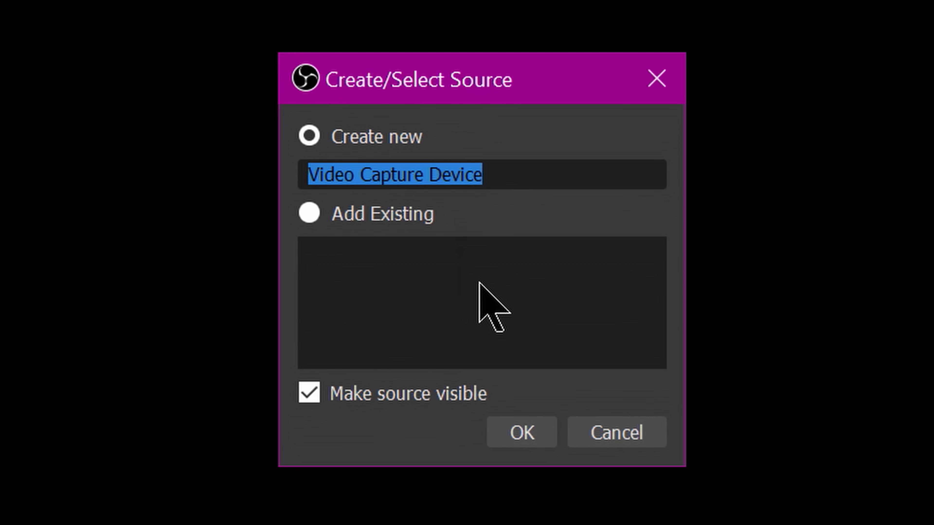
Step: Create the Webcam source on the AVerMedia device with a custom 1920x1080 resolution
left_click(521, 432)
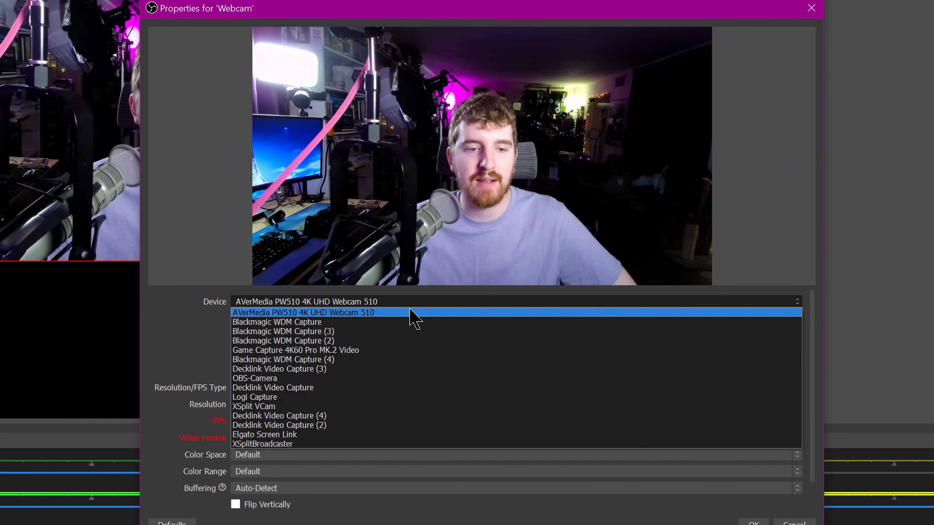
left_click(302, 312)
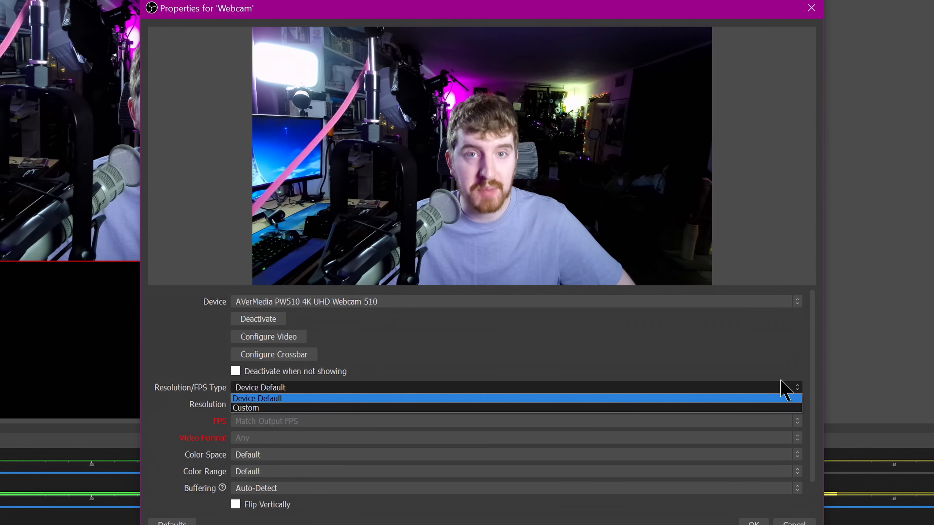
left_click(245, 408)
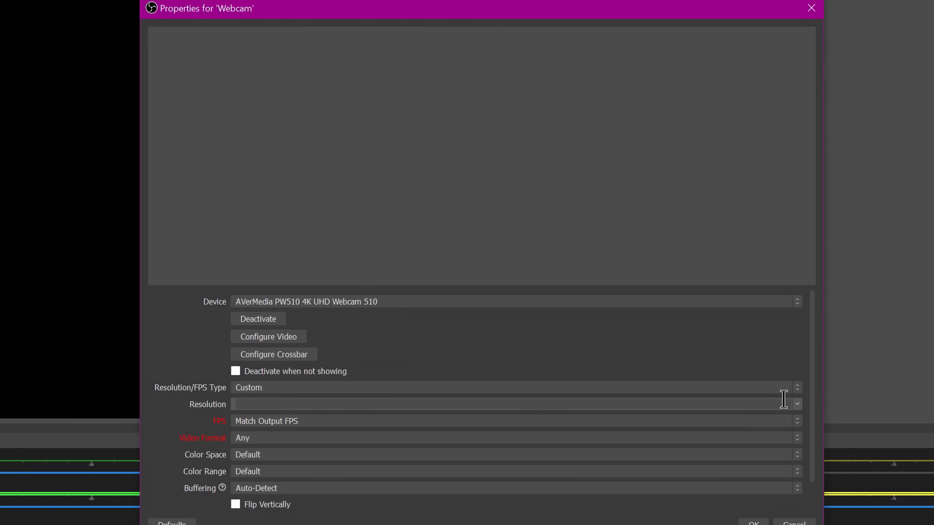
type("1920x1080")
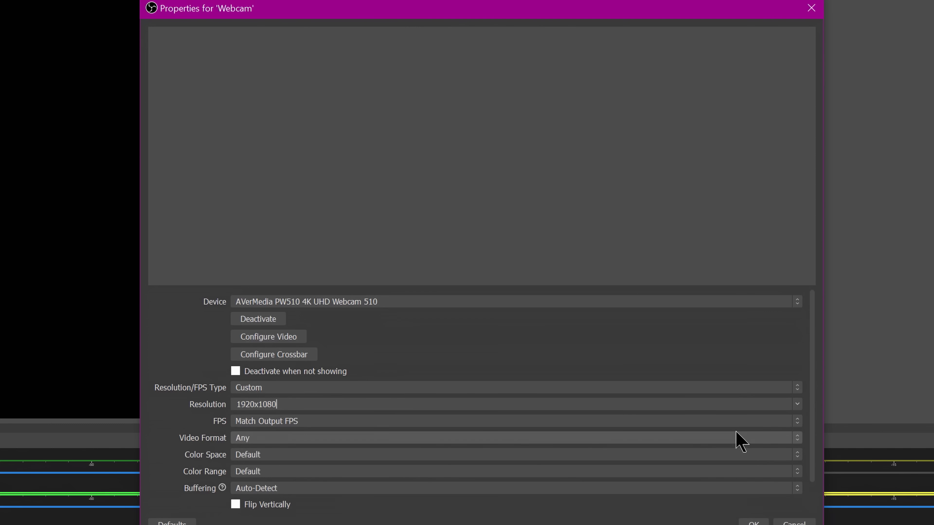
Step: Set the webcam frame rate to 59.94 NTSC and its colour space to 709
left_click(796, 421)
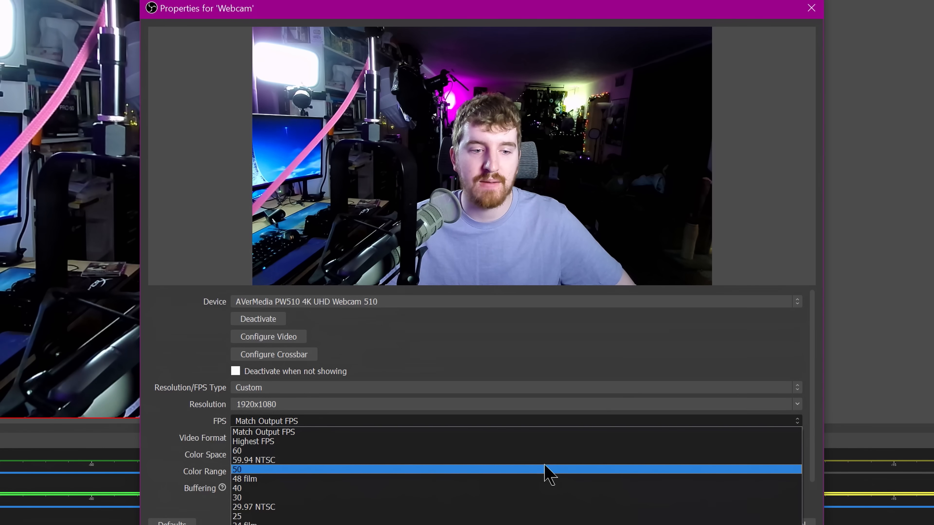
left_click(254, 459)
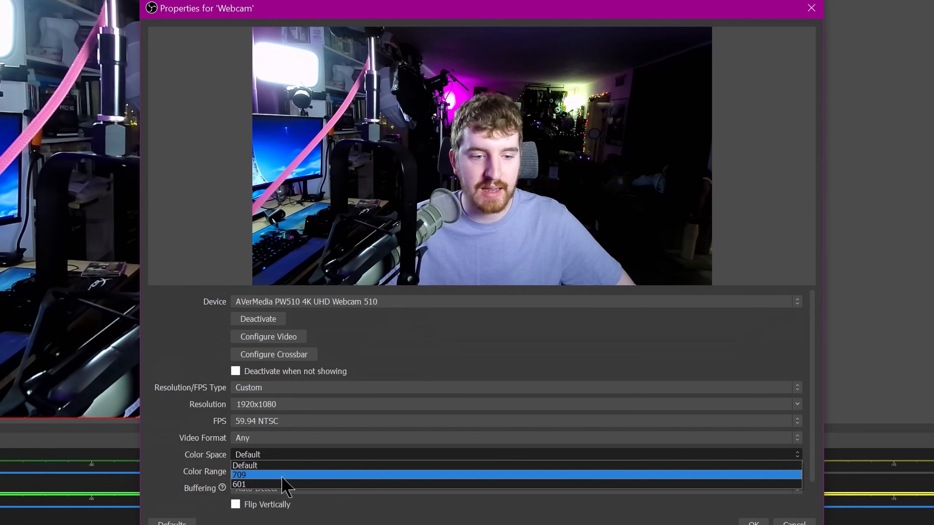
left_click(239, 475)
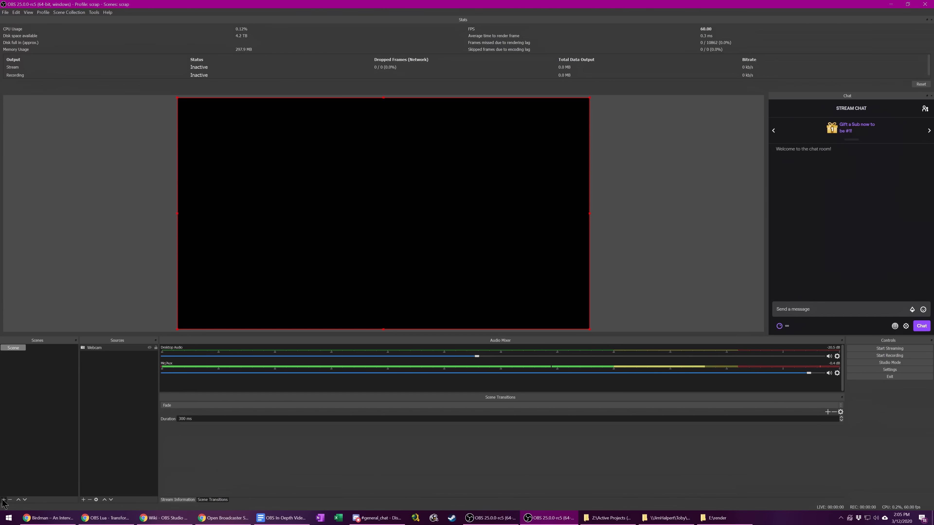
Step: Create a new scene named Game
left_click(4, 499)
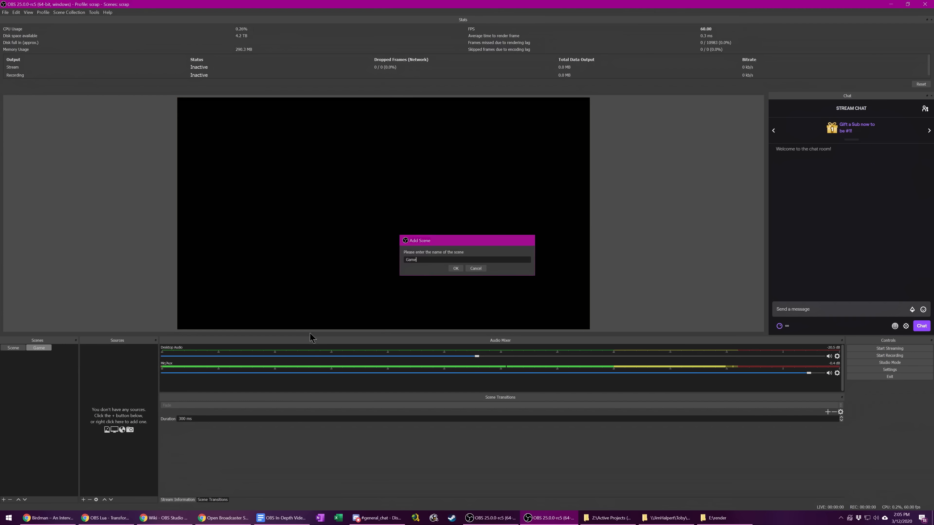
left_click(456, 268)
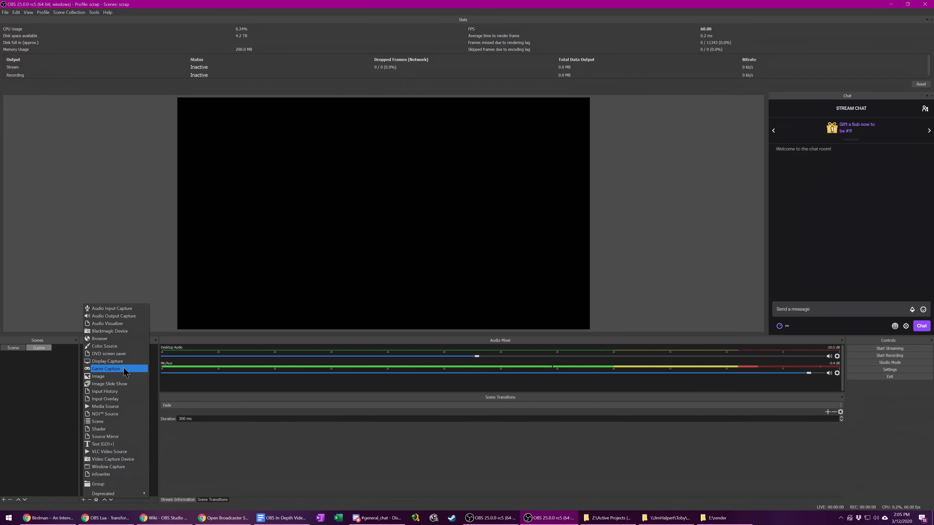
mouse_move(109, 354)
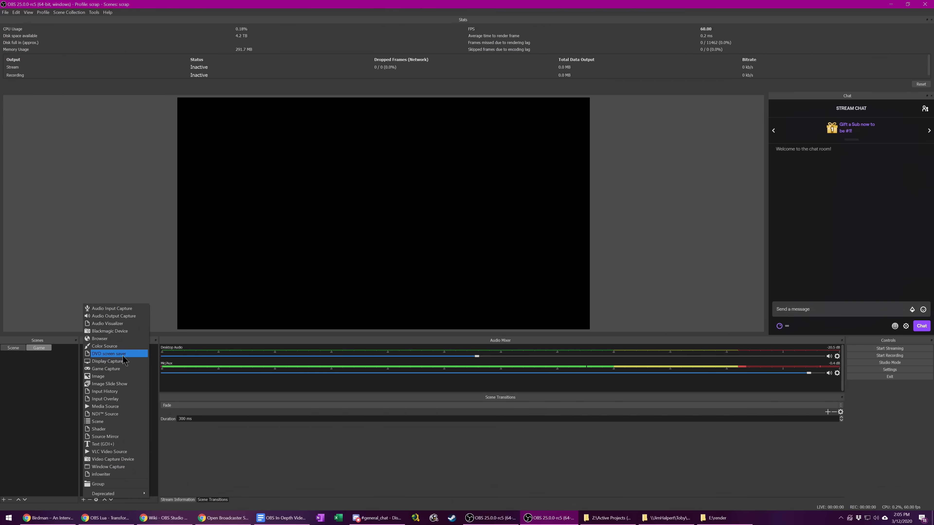
mouse_move(104, 467)
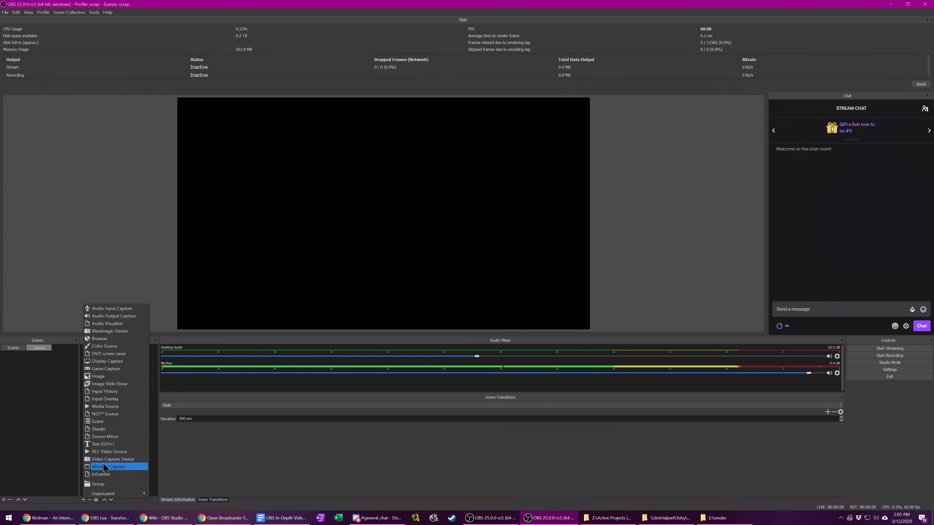
mouse_move(106, 369)
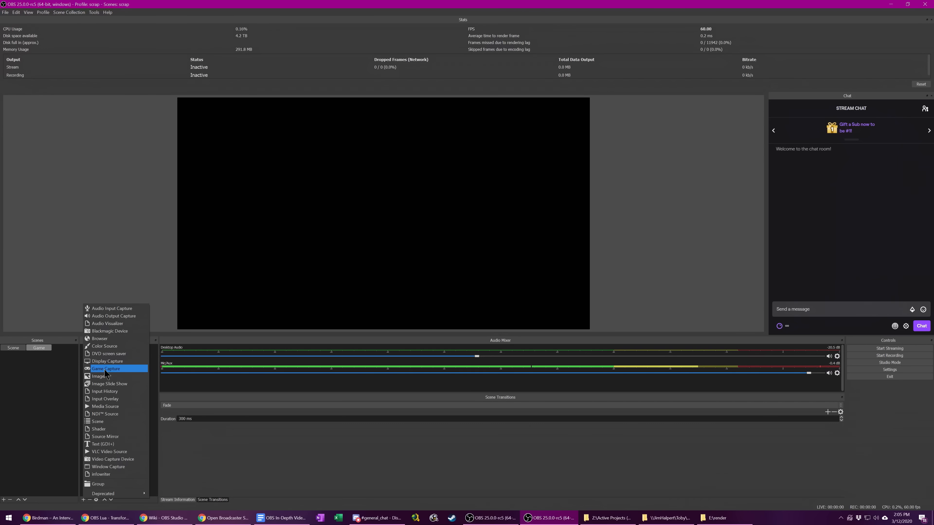
Step: Add a Display Capture source capturing the 3440x1440 monitor
left_click(107, 361)
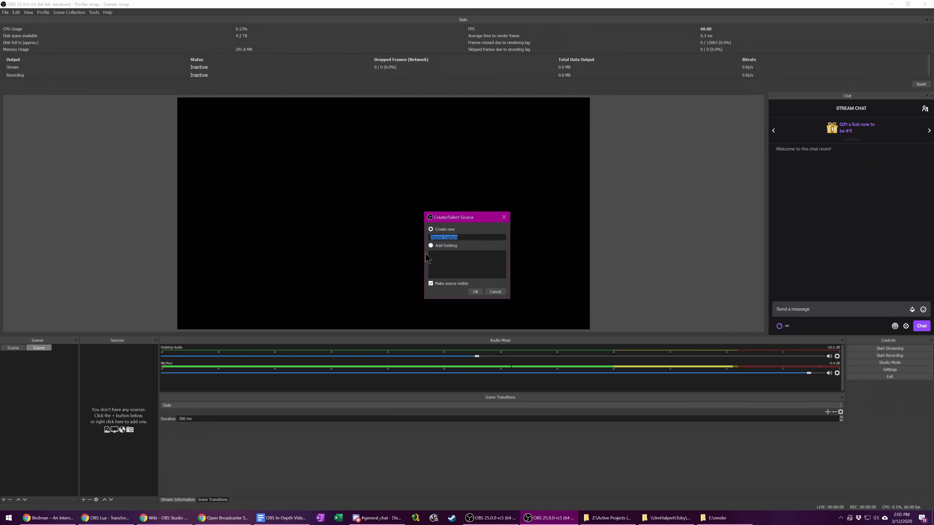
left_click(474, 292)
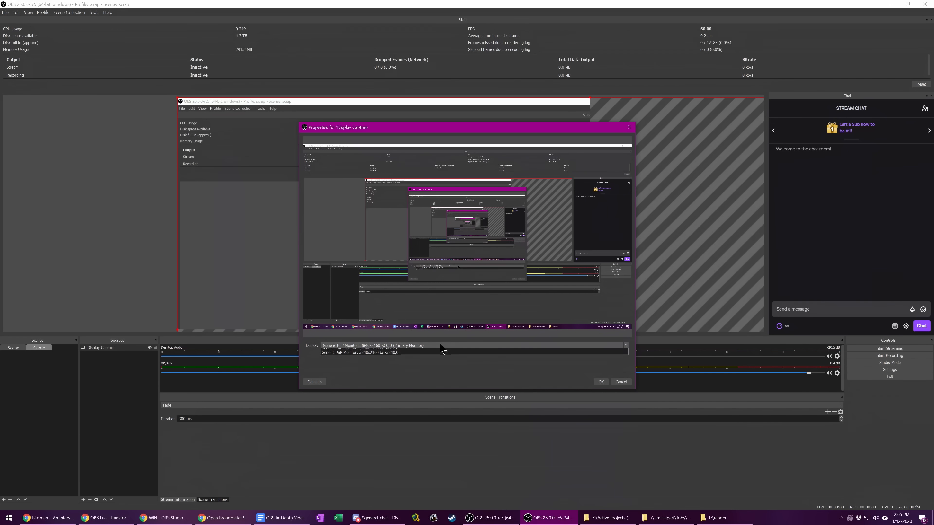
left_click(359, 353)
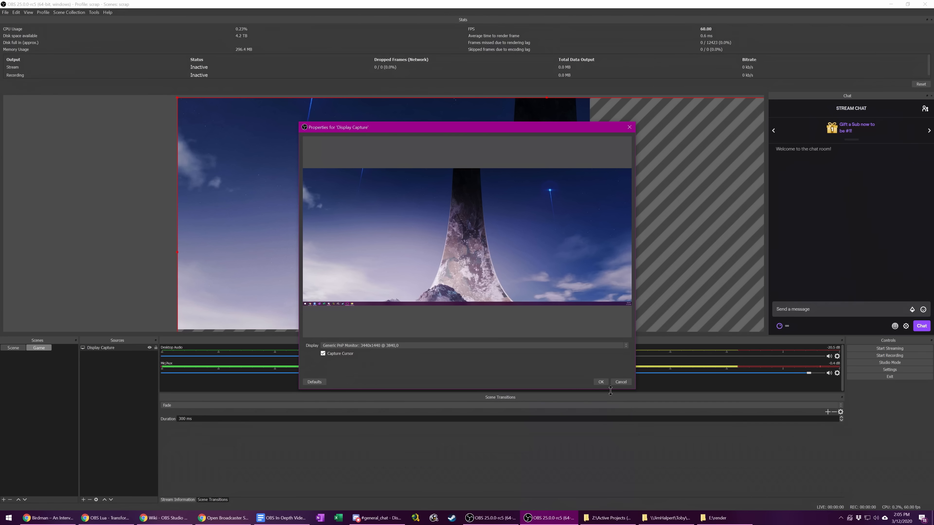
left_click(600, 382)
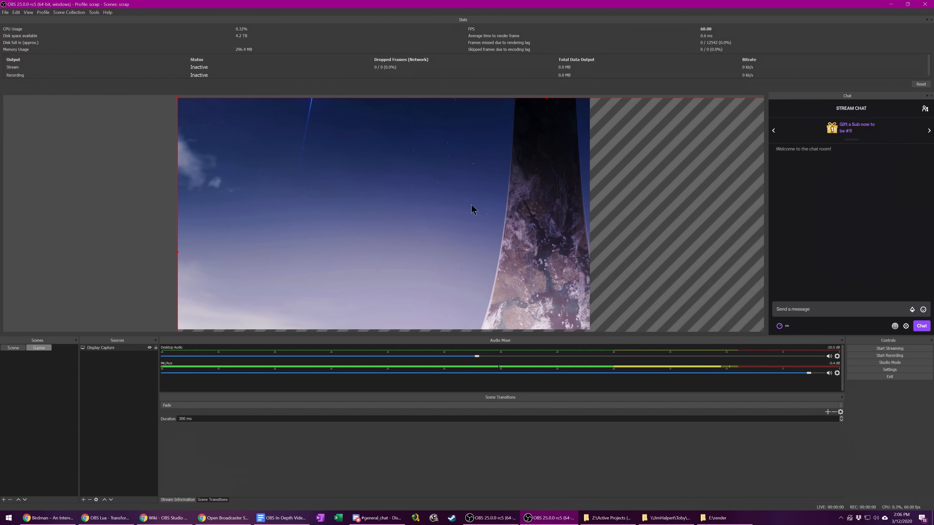
Step: Fit the display capture to the 1920x1080 canvas via its Transform options
right_click(472, 209)
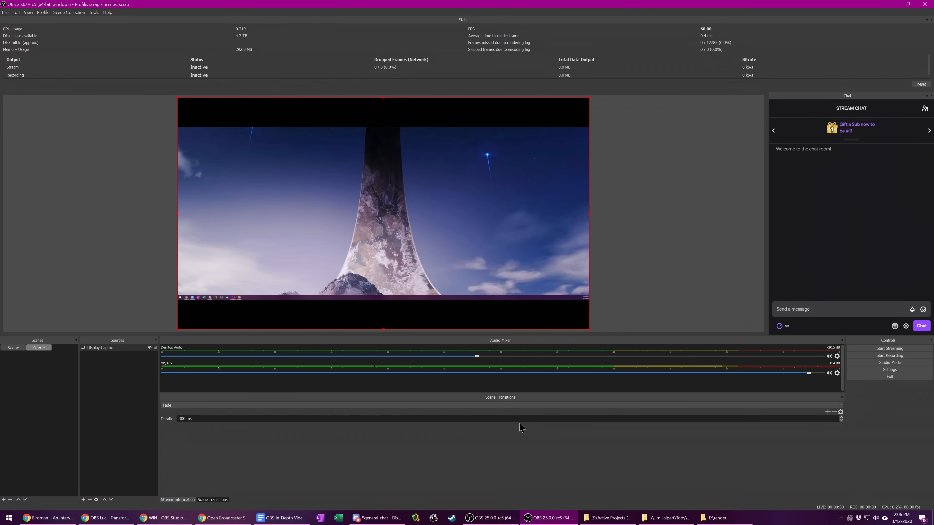
mouse_move(505, 250)
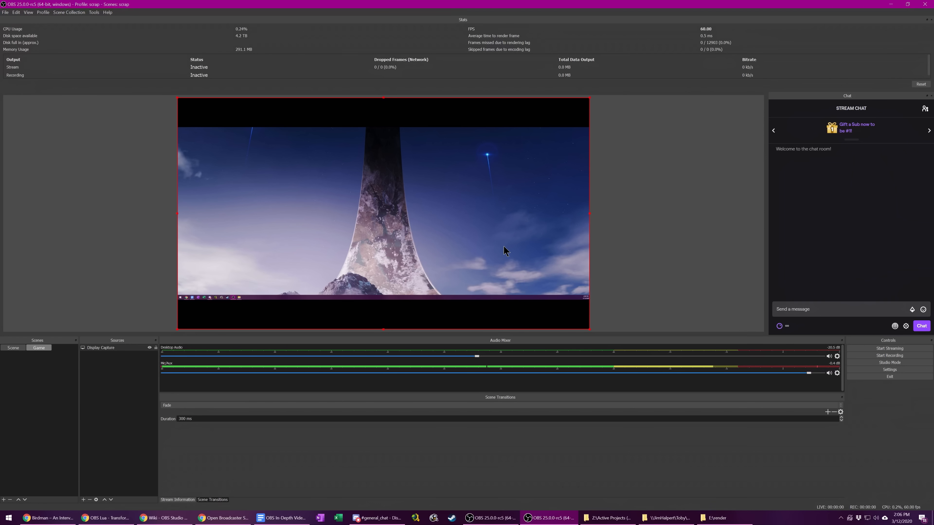
mouse_move(415, 337)
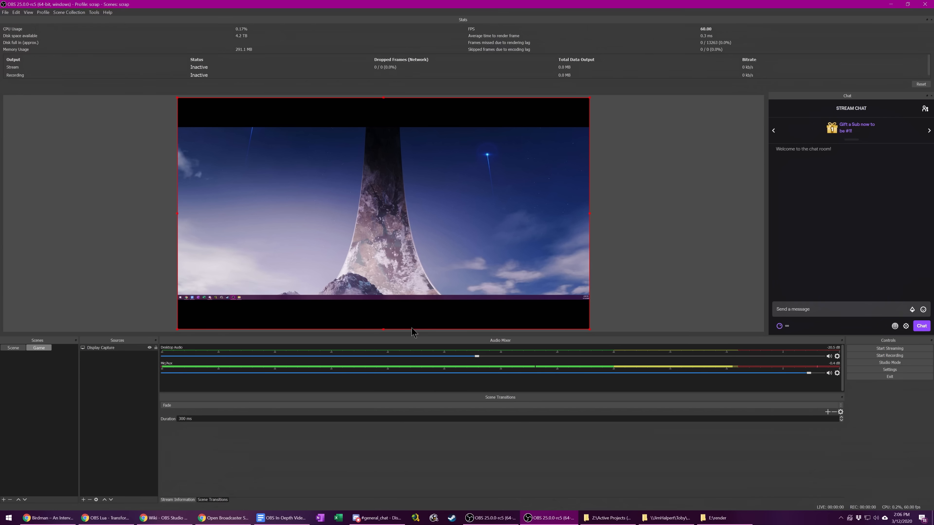
mouse_move(379, 231)
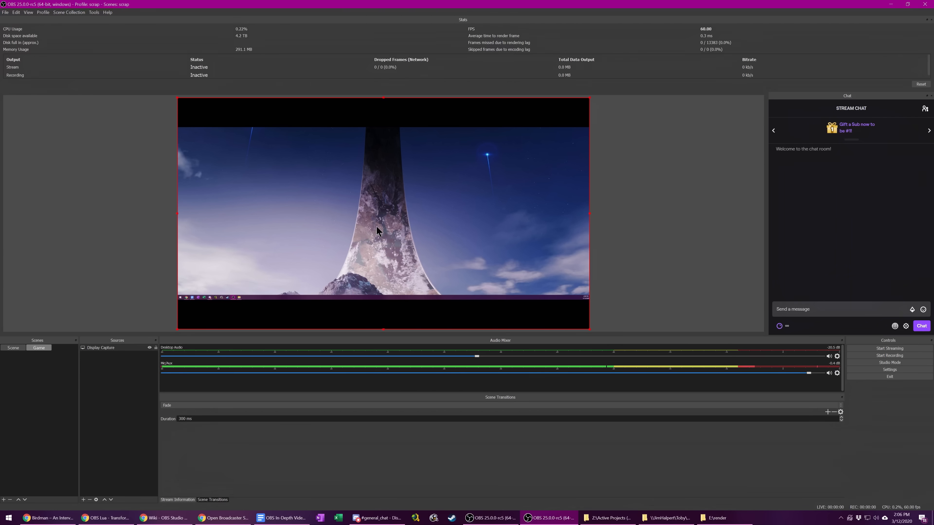
mouse_move(386, 113)
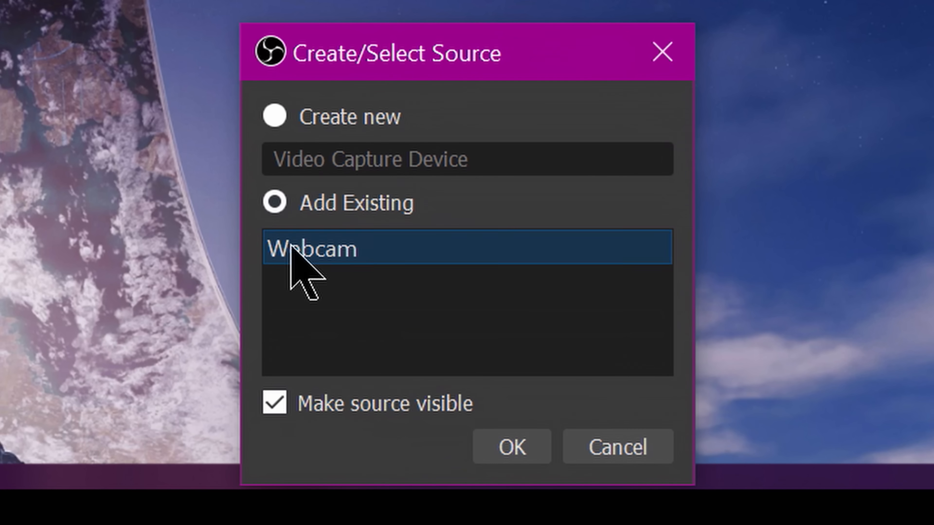
mouse_move(343, 417)
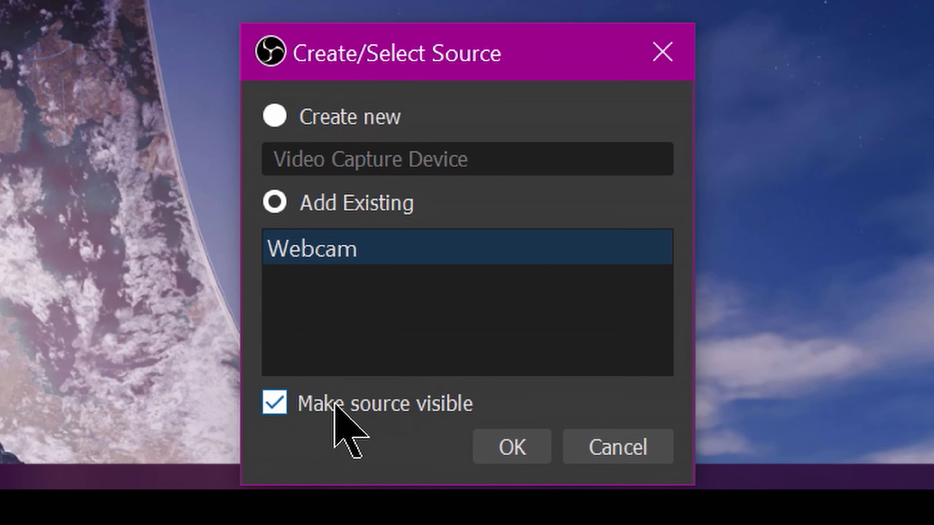
mouse_move(342, 119)
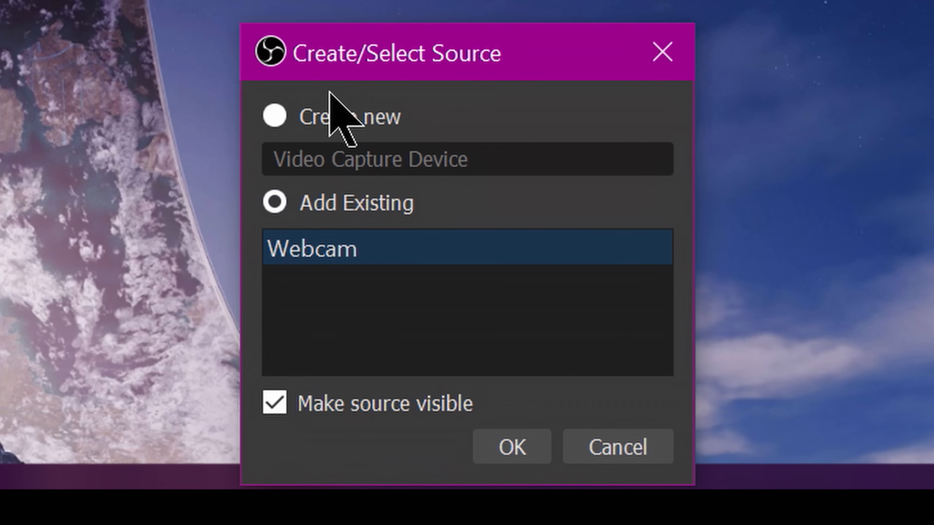
Step: Add the existing Webcam source and move its overlay to the top-right corner
left_click(510, 447)
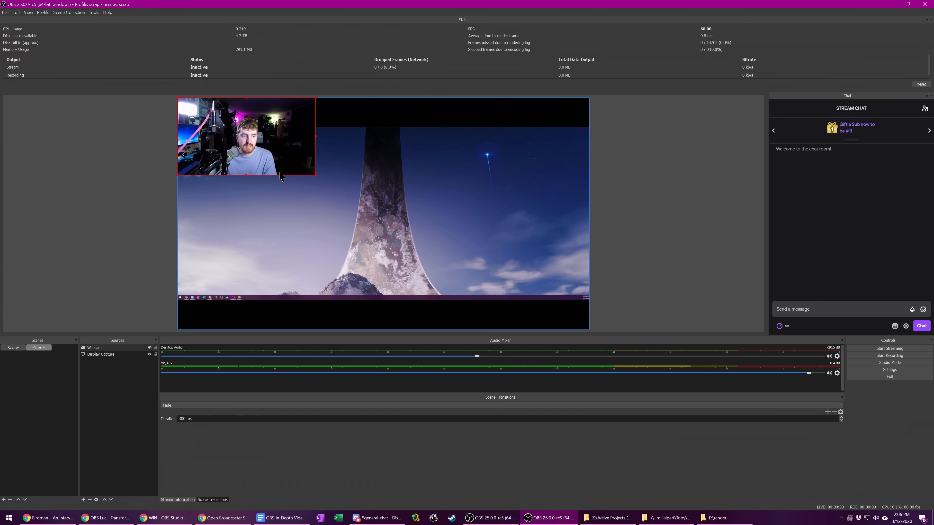
left_click_drag(246, 136, 541, 130)
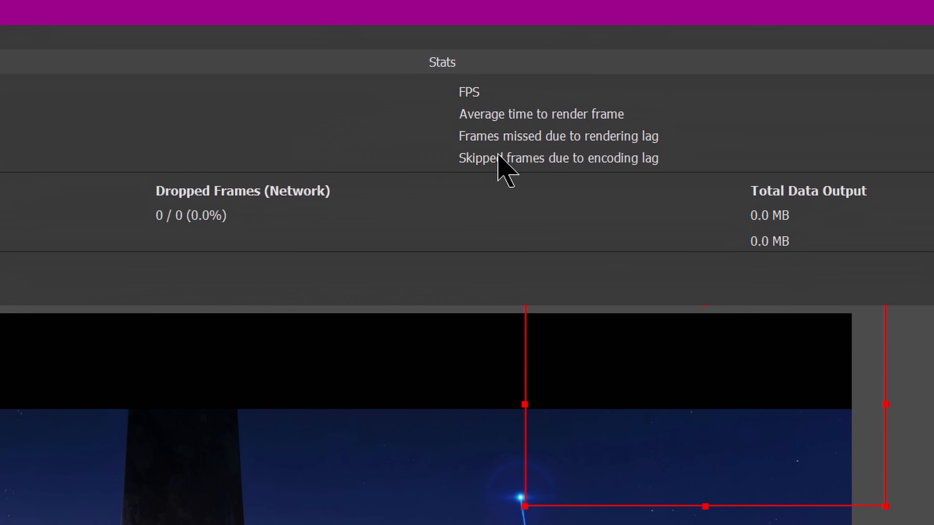
mouse_move(297, 205)
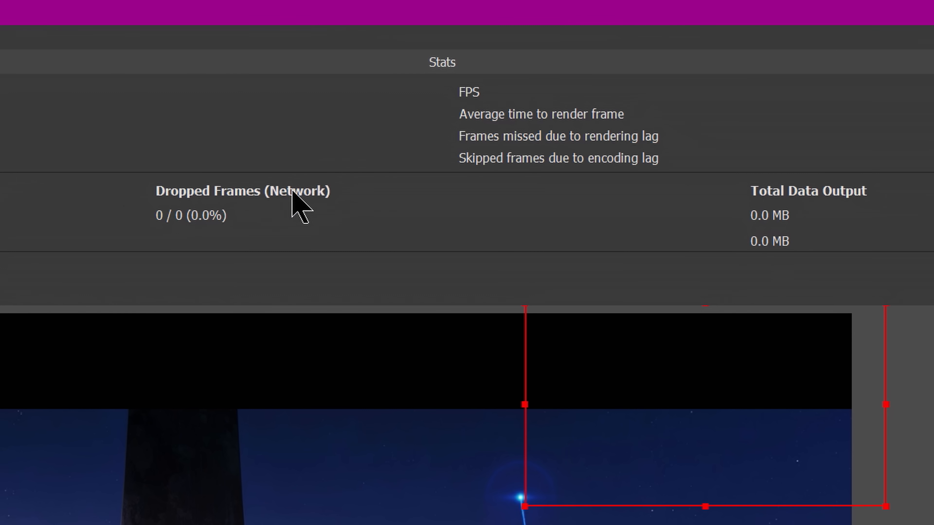
mouse_move(280, 221)
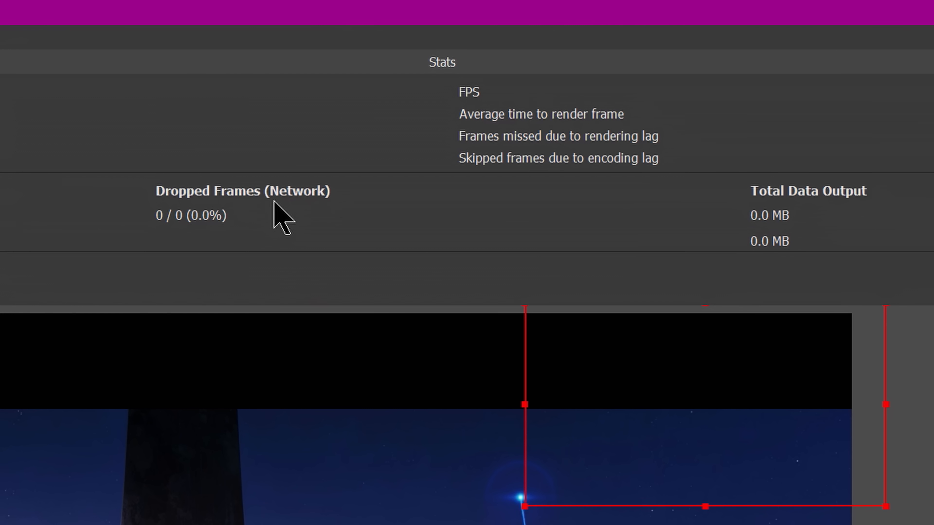
mouse_move(488, 169)
type("game mode")
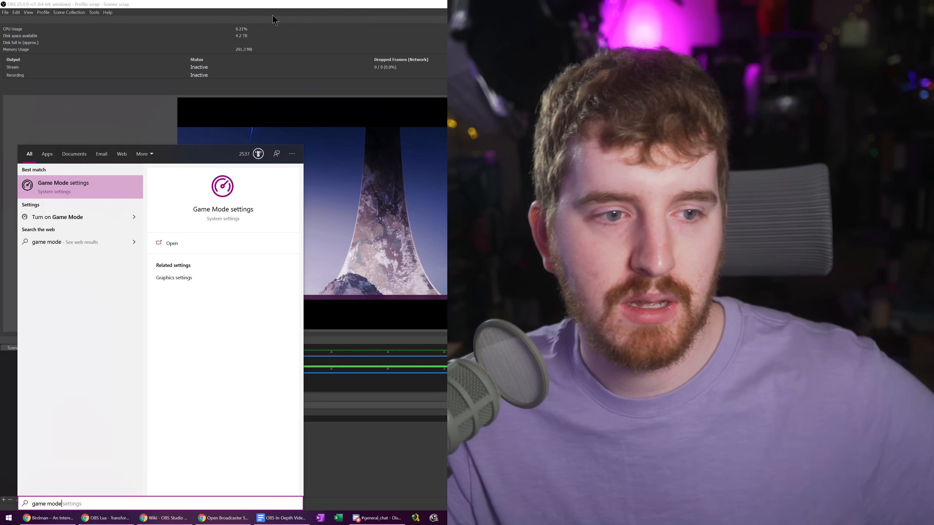
Step: Launch Game Mode settings from the Start menu search results
left_click(63, 183)
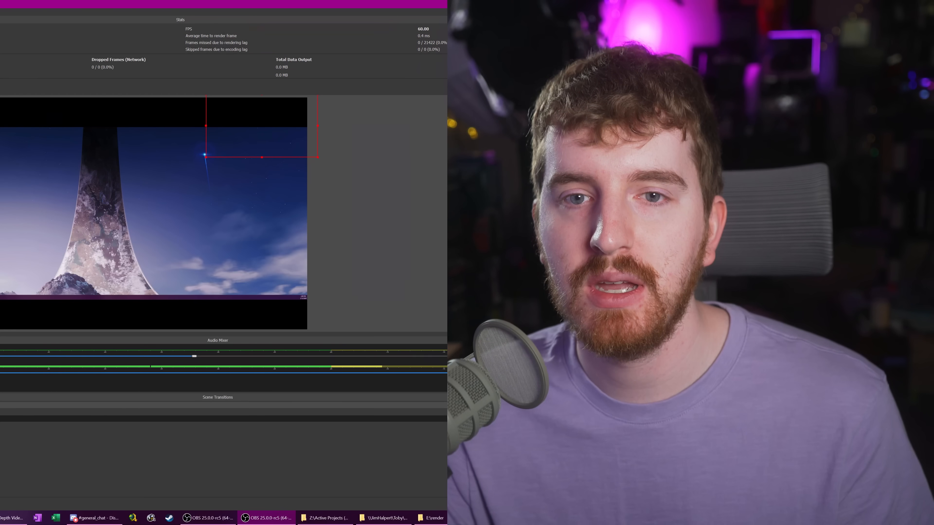
Step: Reach the Compatibility settings in the OBS Studio shortcut's Properties from the taskbar
right_click(265, 517)
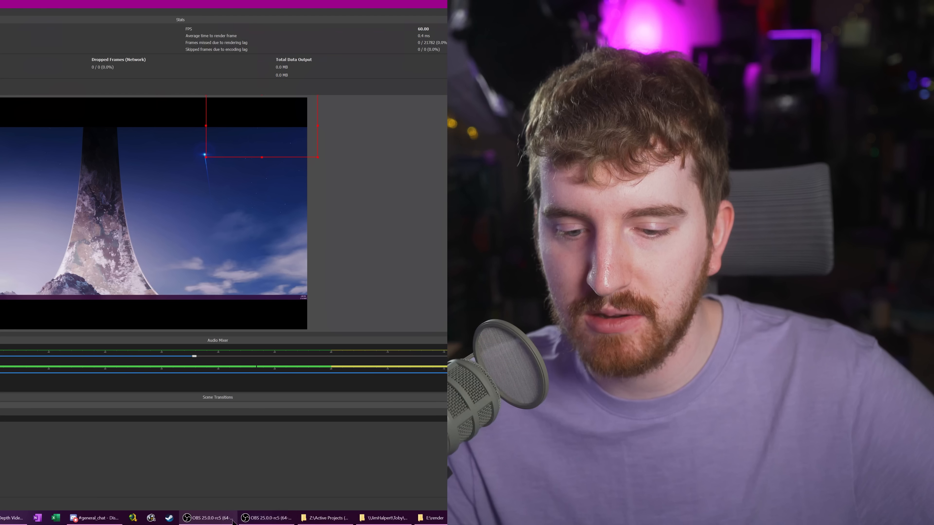
right_click(266, 518)
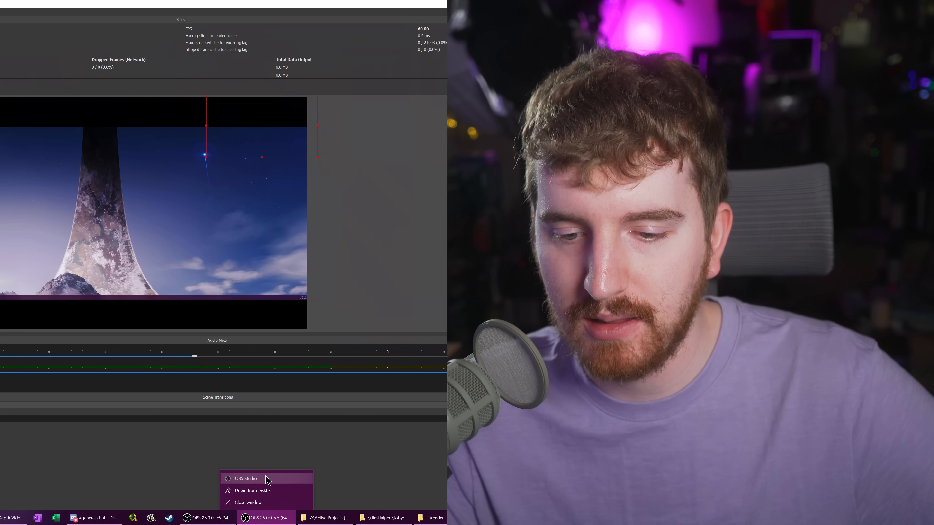
left_click(245, 478)
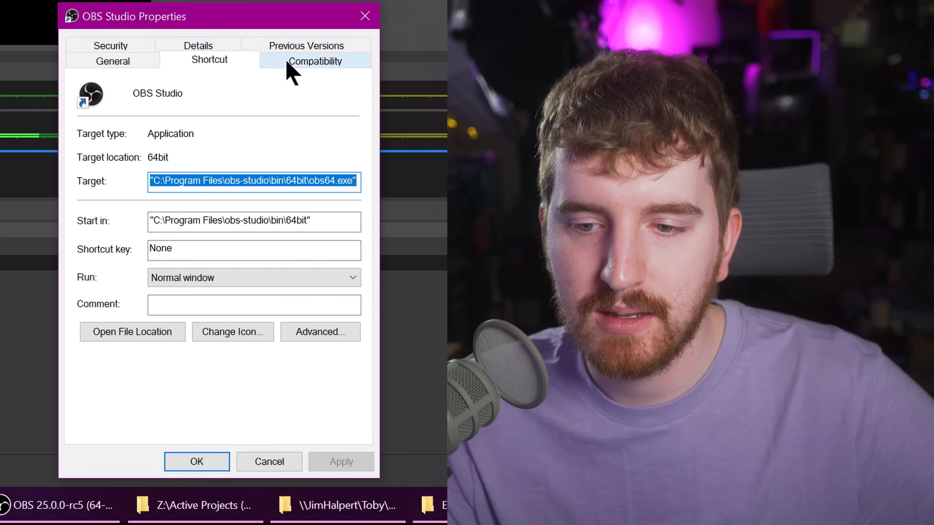
left_click(315, 60)
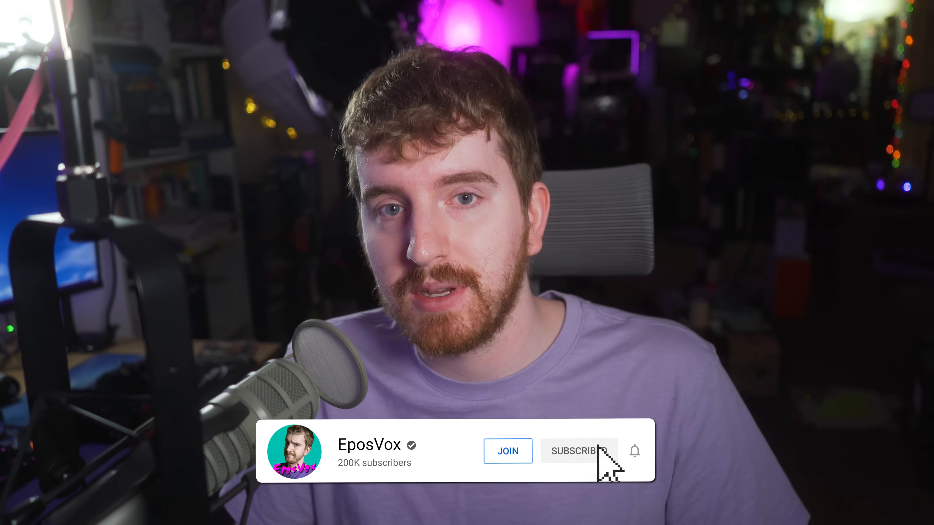
left_click(578, 451)
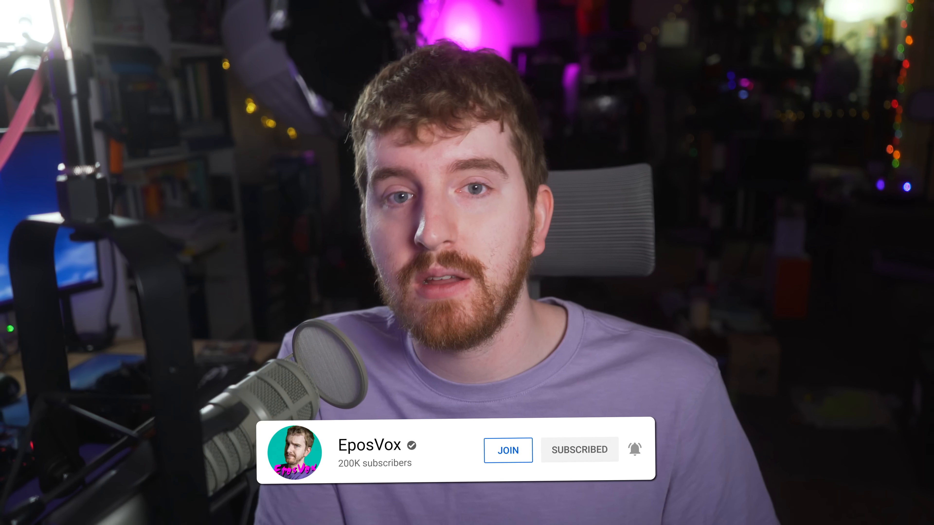